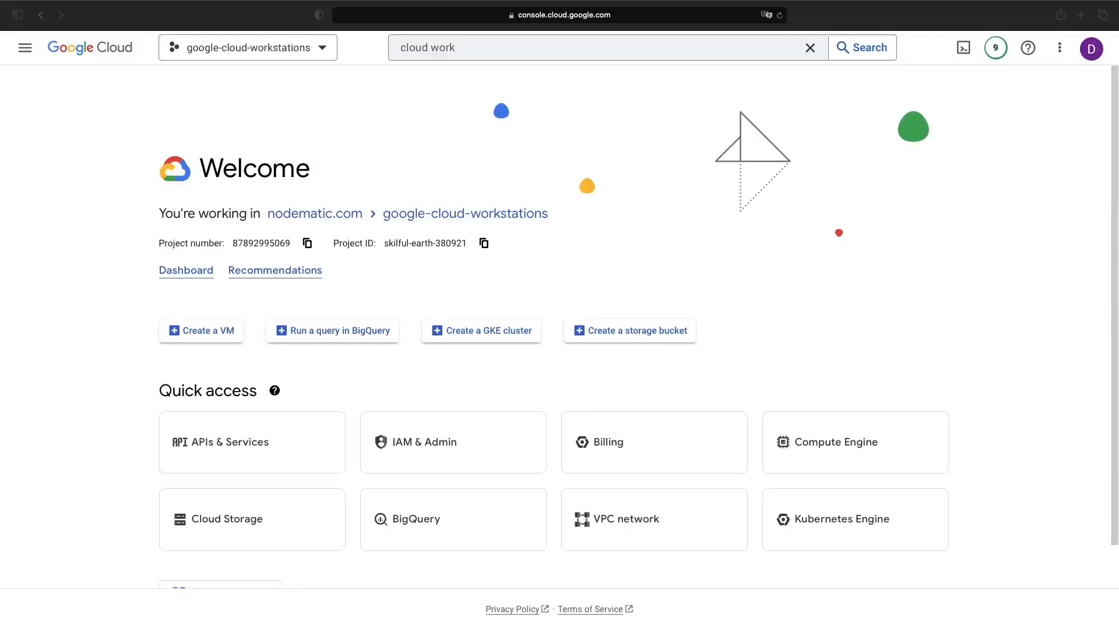
pyautogui.moveTo(830, 199)
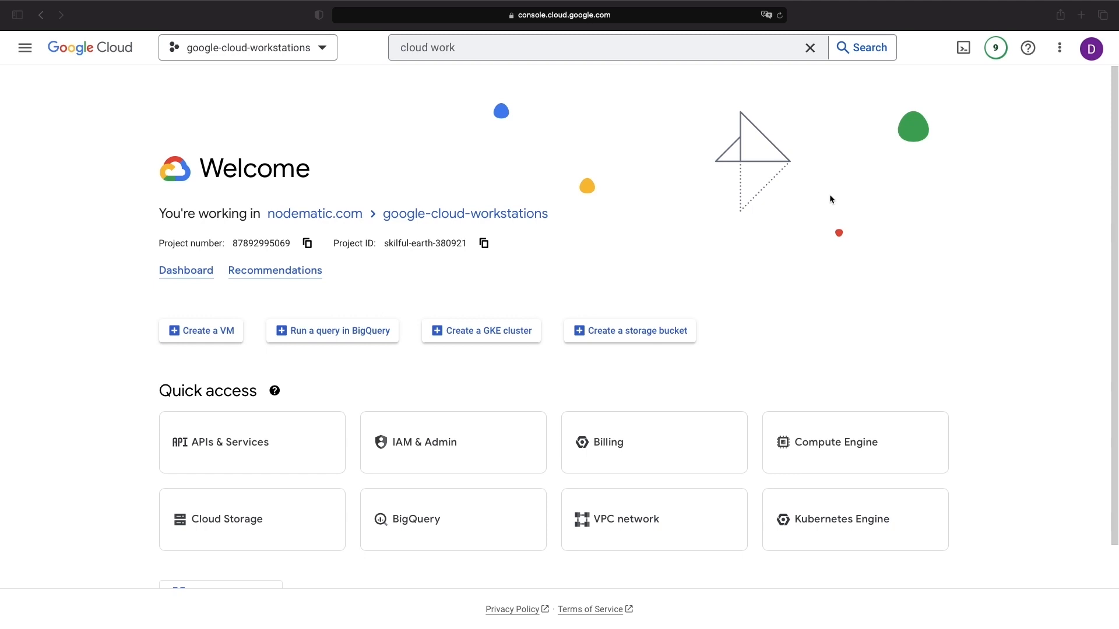
pyautogui.moveTo(1009, 154)
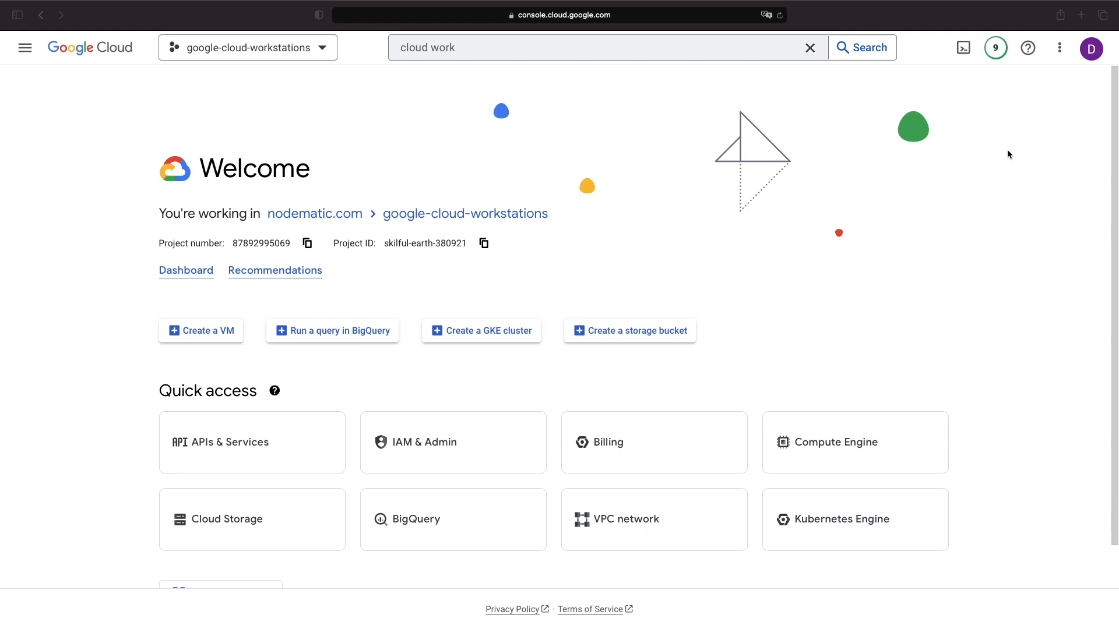
pyautogui.moveTo(986, 208)
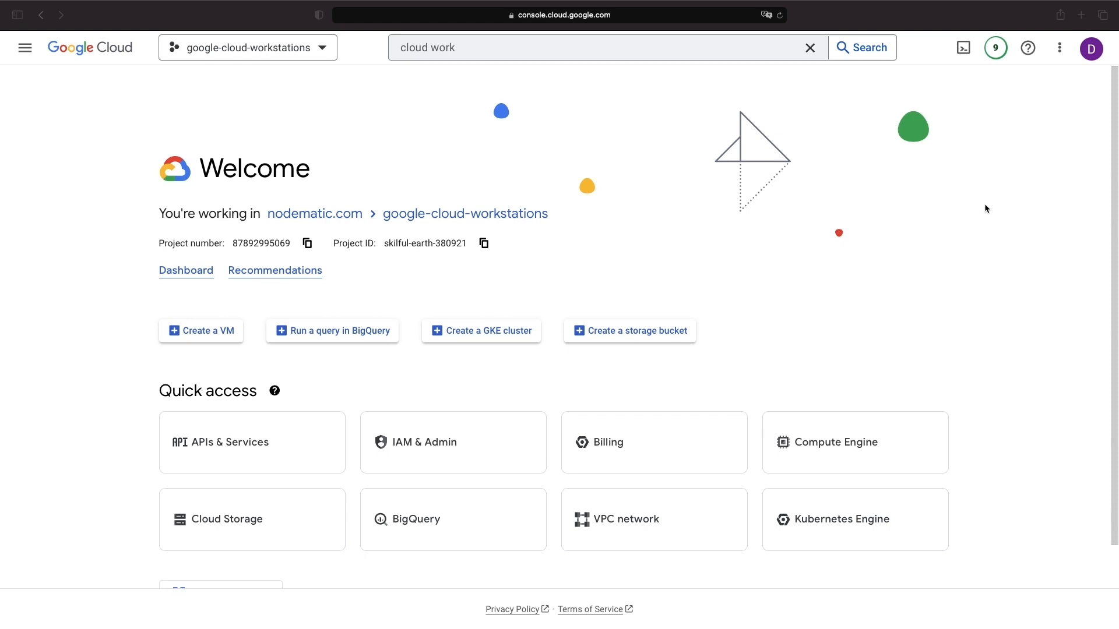
pyautogui.moveTo(972, 205)
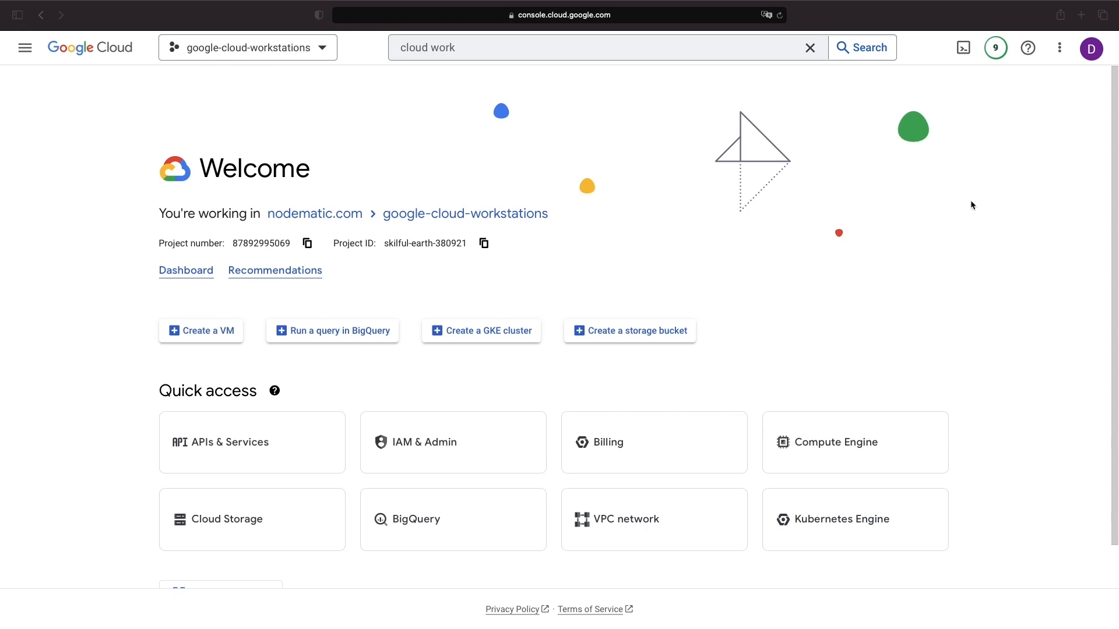
pyautogui.moveTo(960, 238)
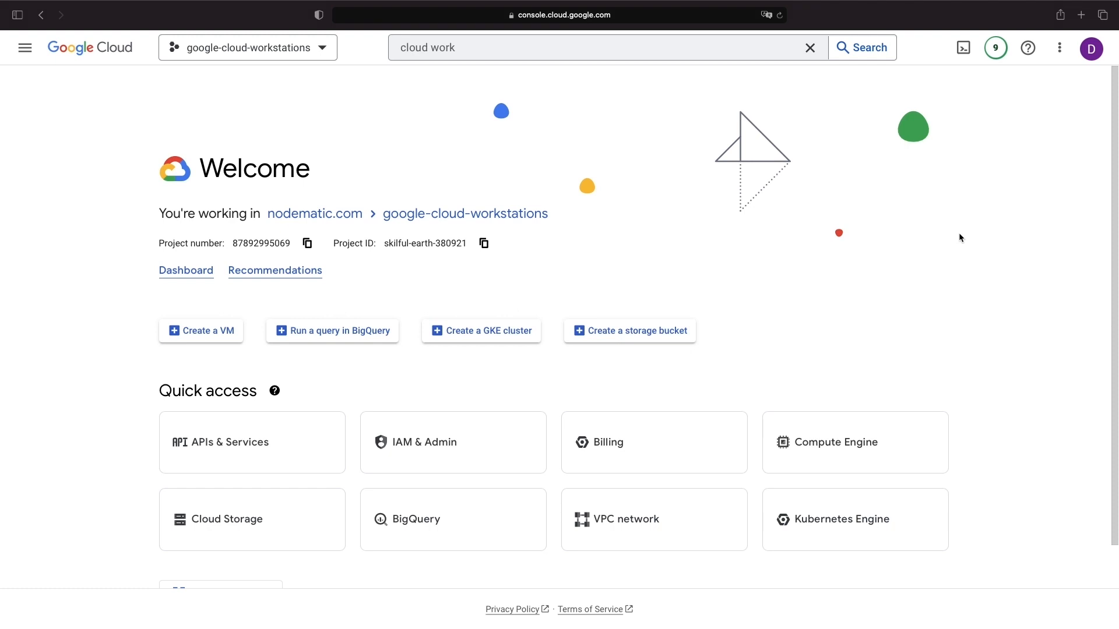
pyautogui.moveTo(989, 179)
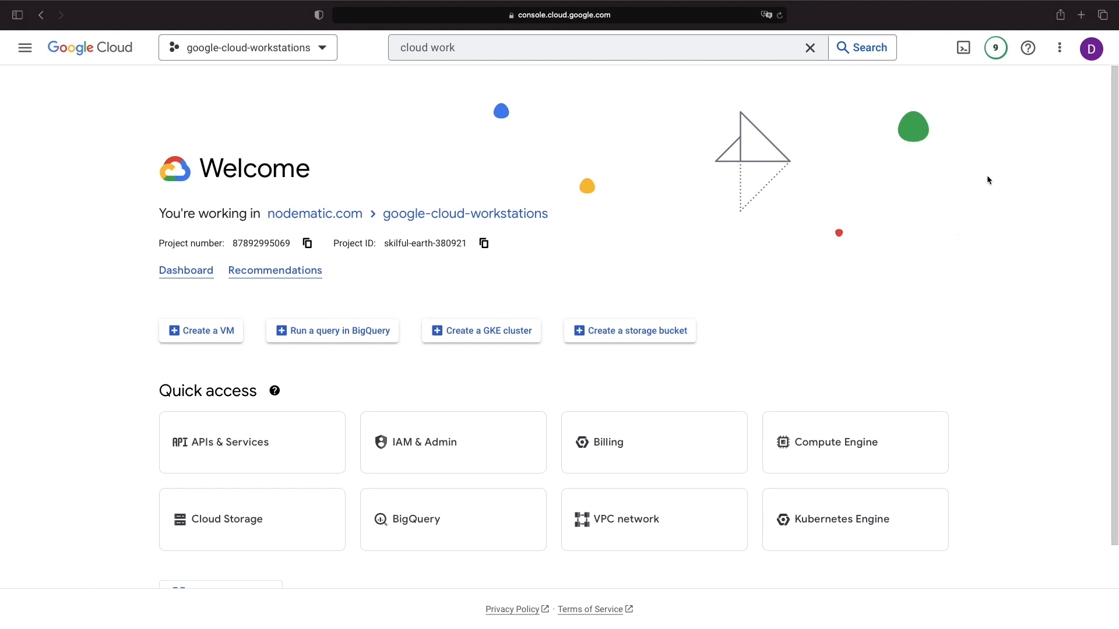
# - Start Cloud Shell, run gcloud container clusters list, and move into the Cloud Shell code editor
pyautogui.click(963, 46)
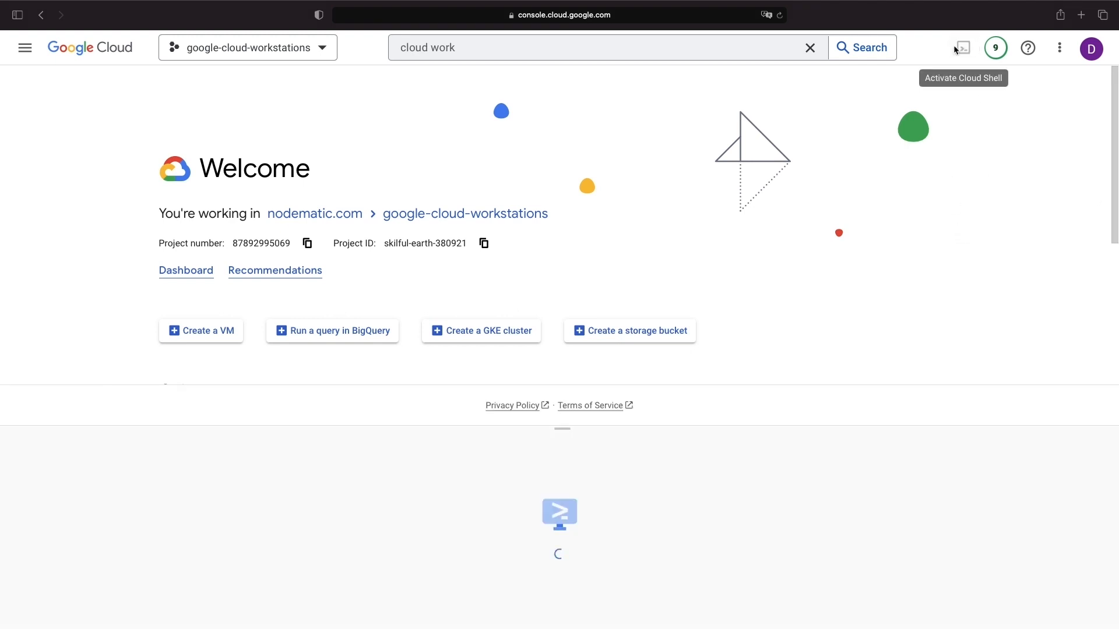
pyautogui.click(962, 47)
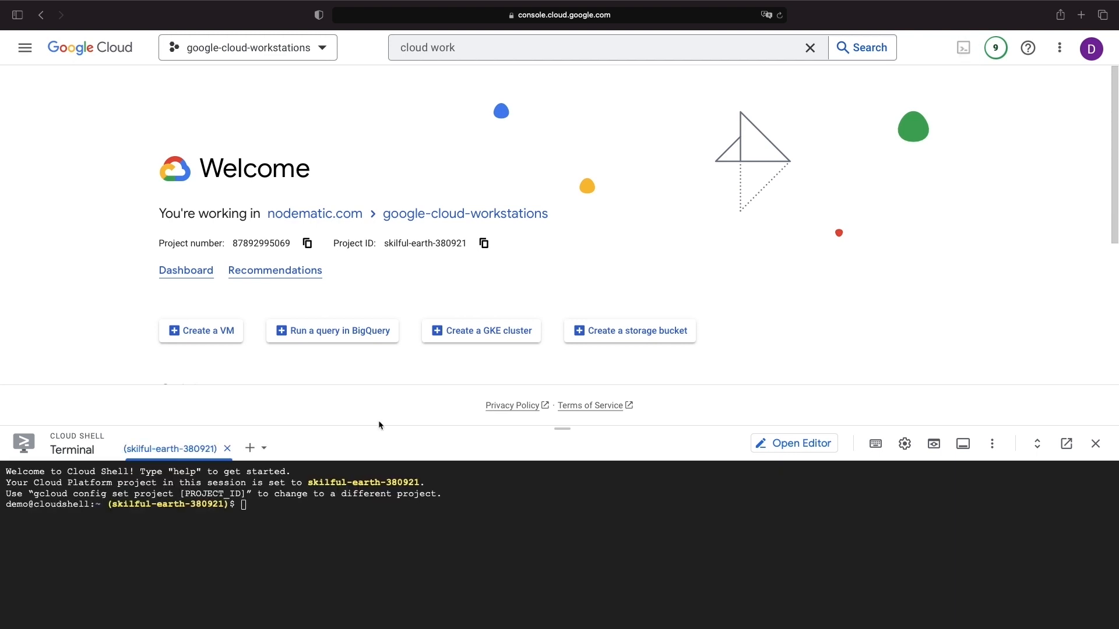
pyautogui.write('gcloud c')
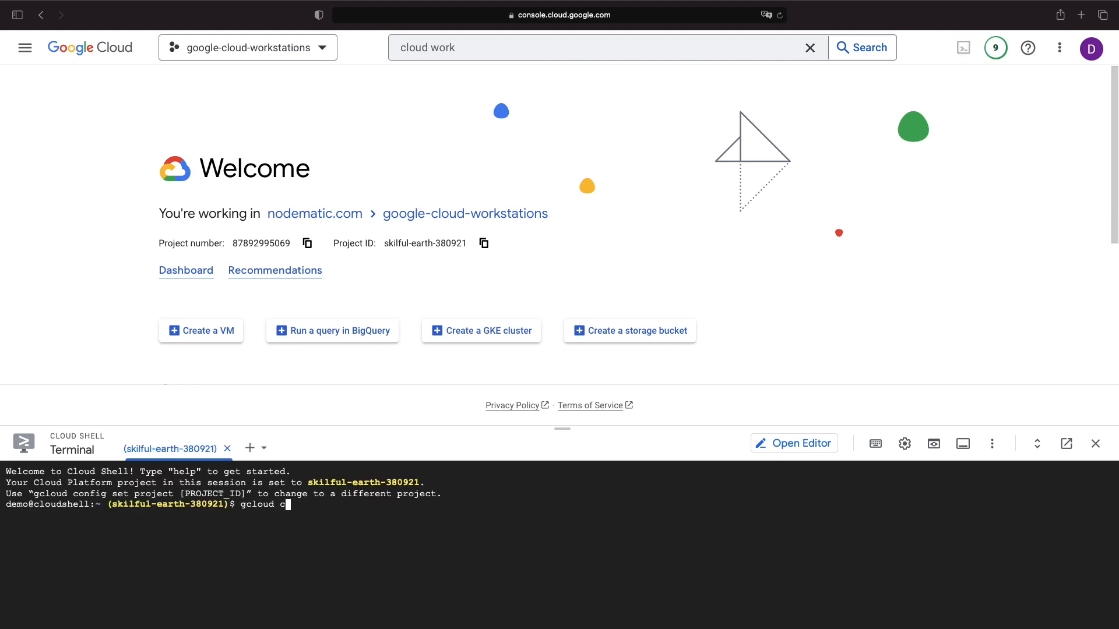
pyautogui.write('ontainer clusters list')
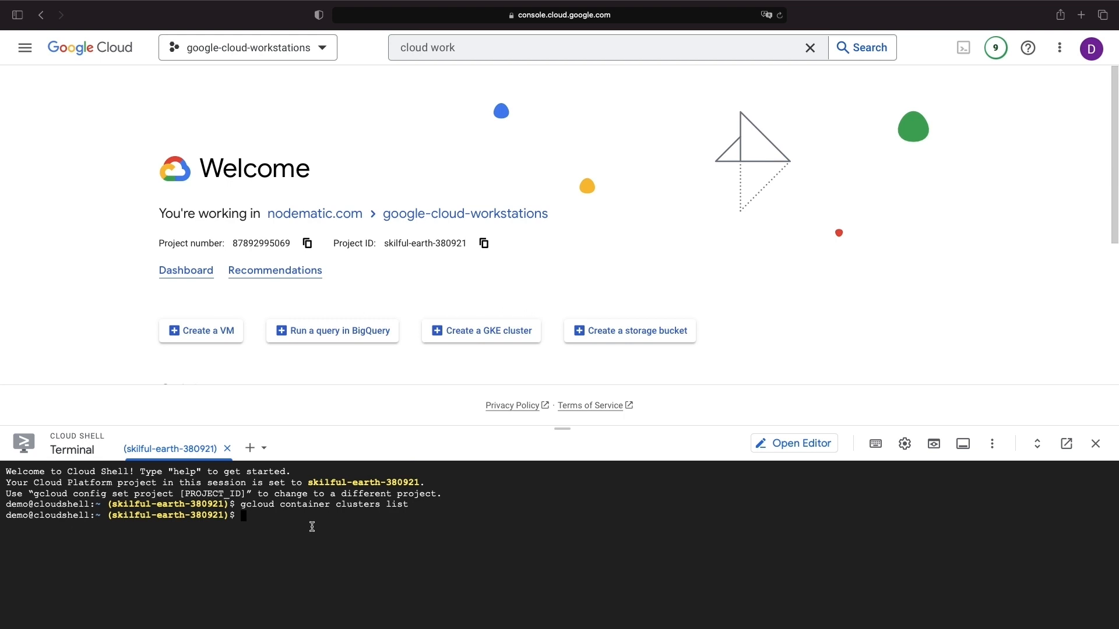
pyautogui.moveTo(270, 537)
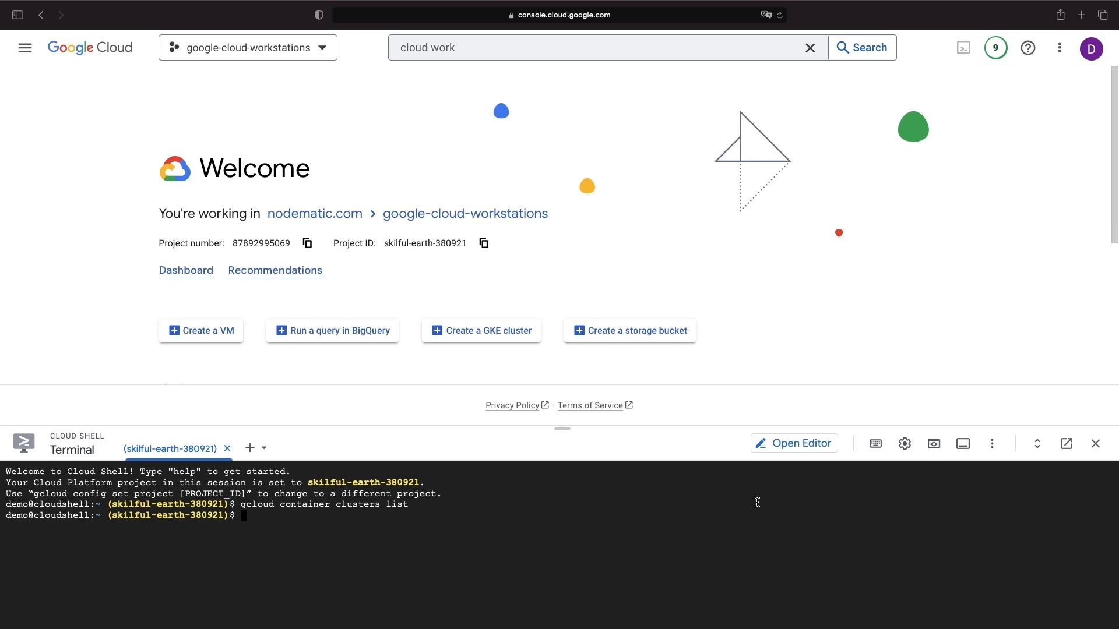
pyautogui.click(794, 443)
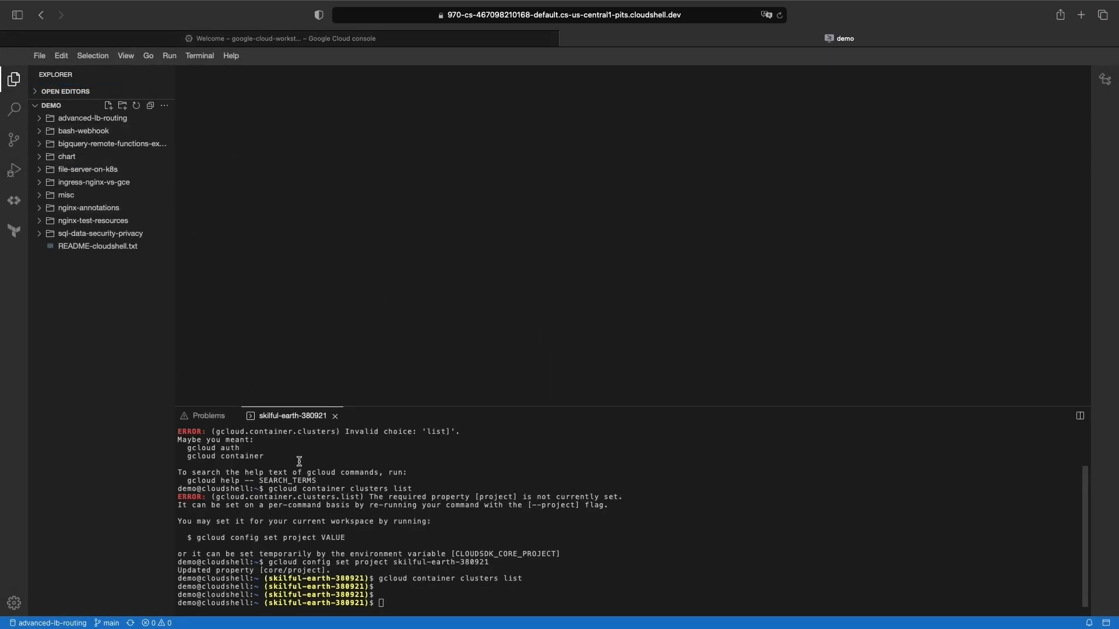
# - Begin a gc command in the terminal, then browse and close the editor's File menu
pyautogui.write('gc')
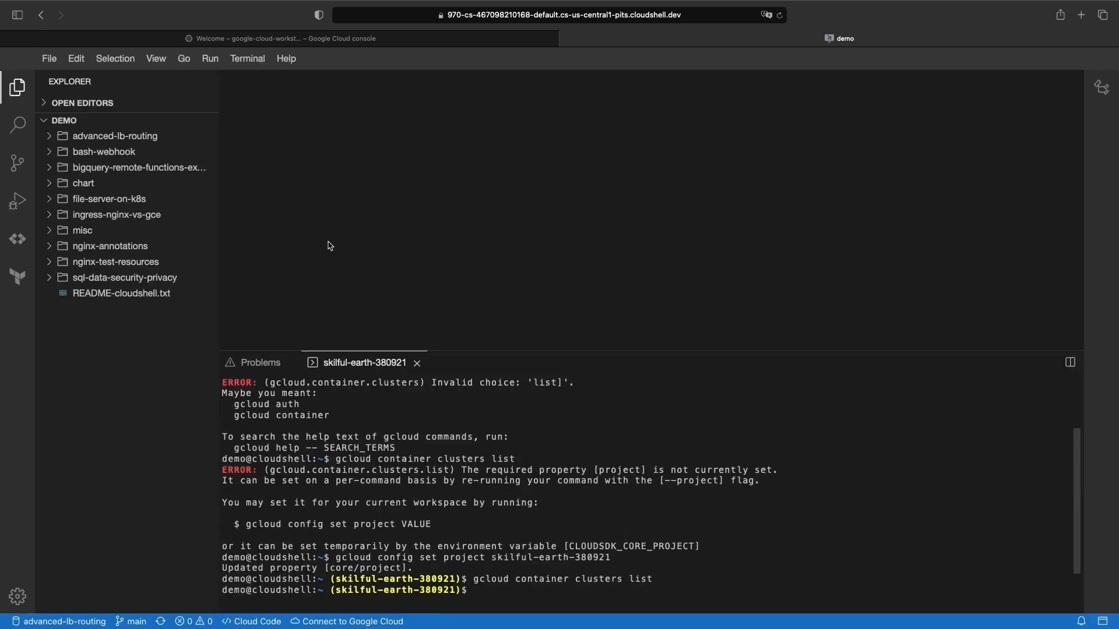
pyautogui.moveTo(552, 469)
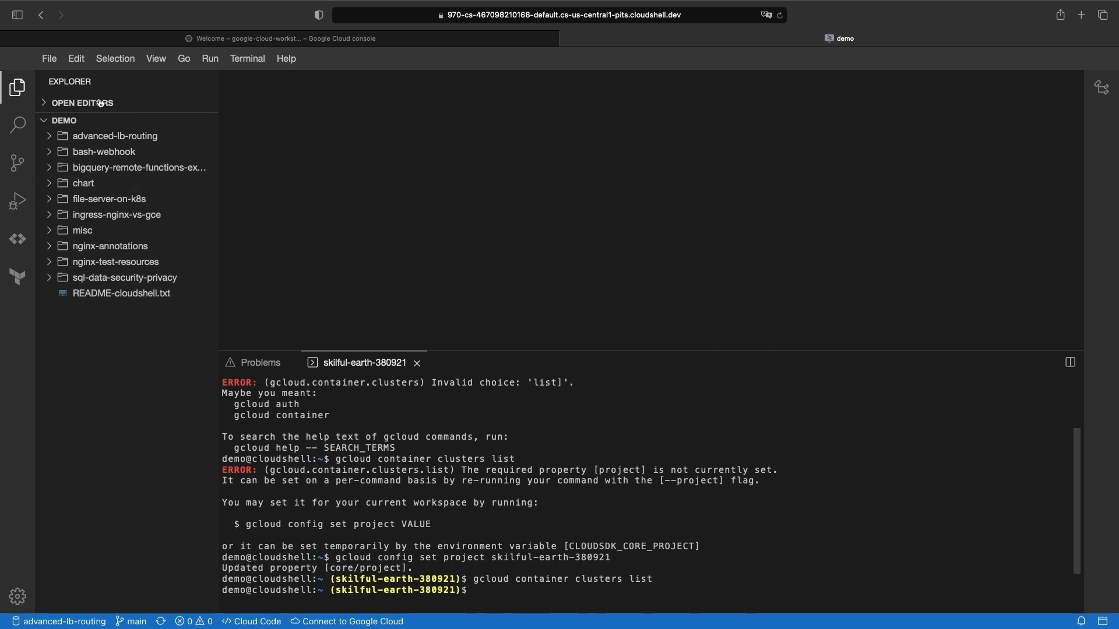
pyautogui.click(49, 58)
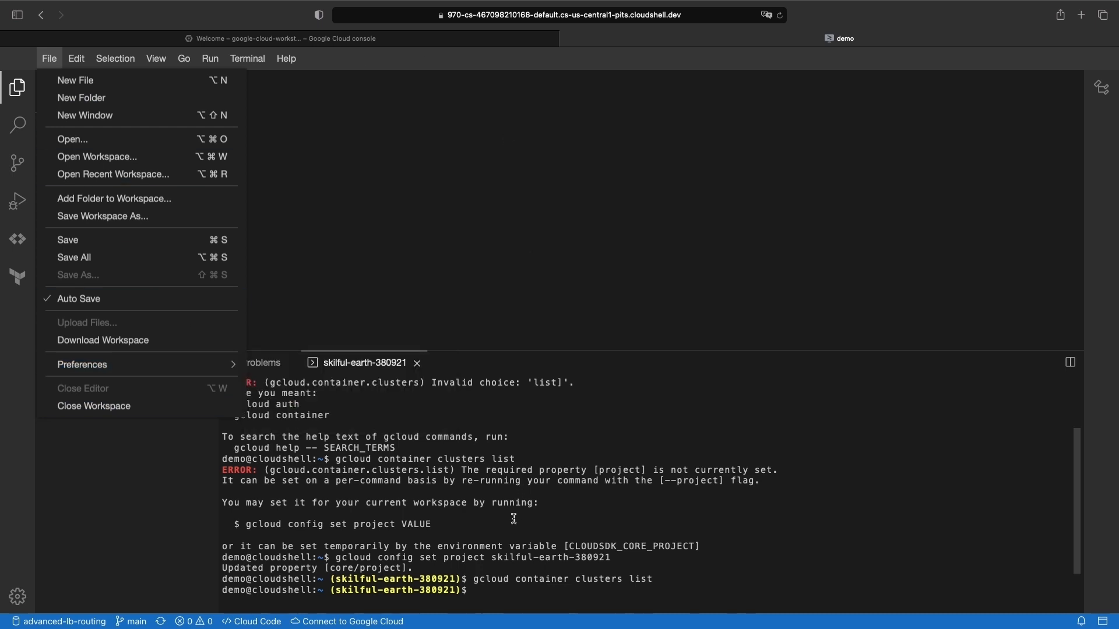
pyautogui.click(49, 59)
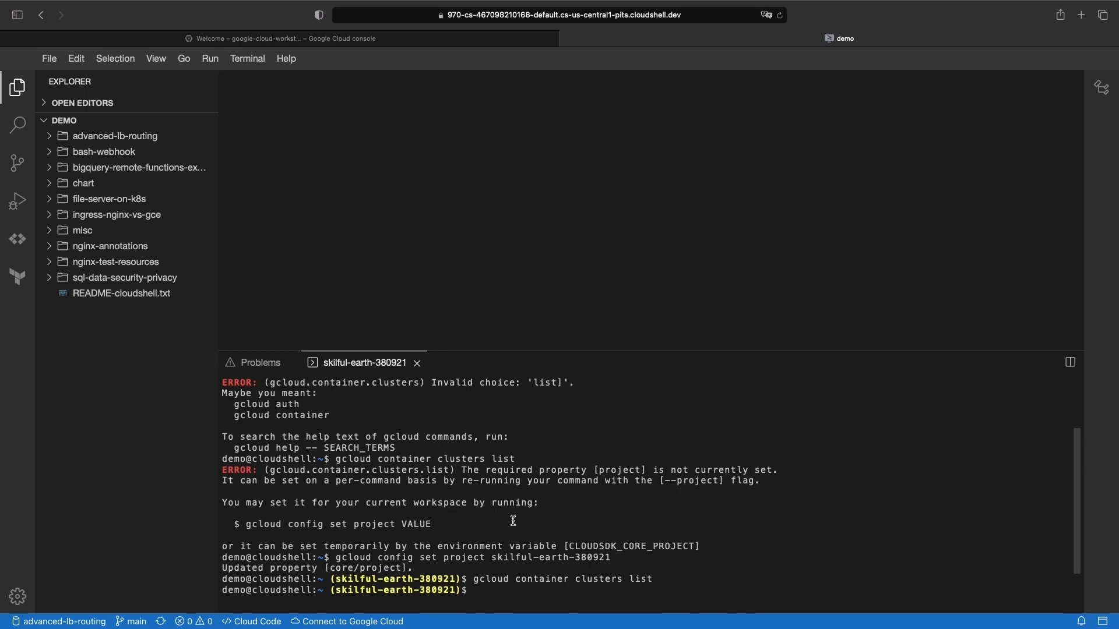
pyautogui.moveTo(345, 178)
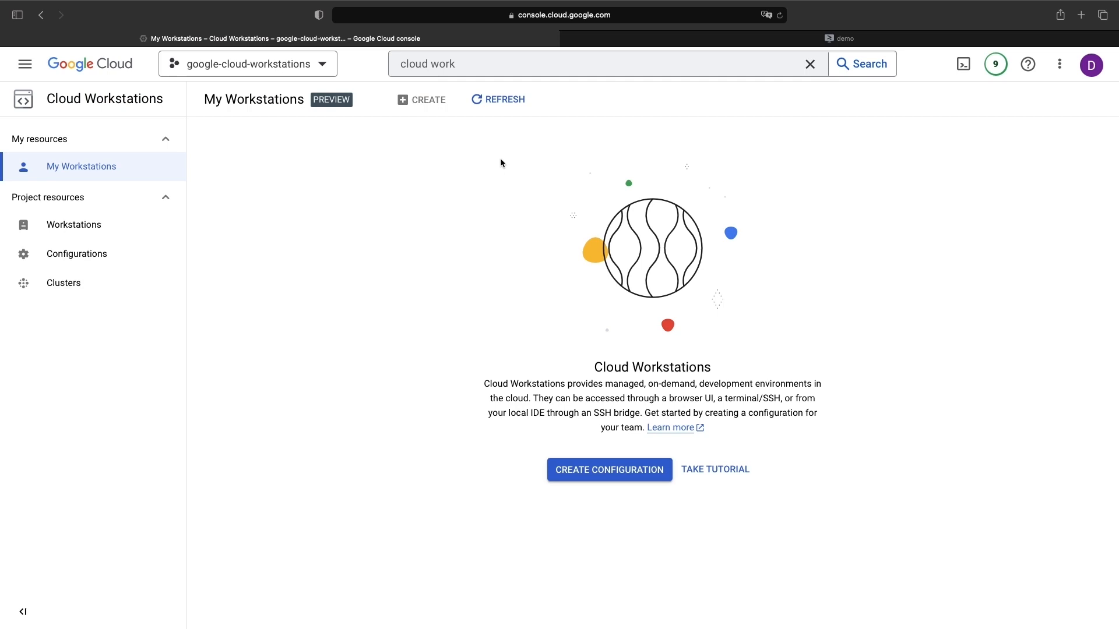
pyautogui.moveTo(74, 225)
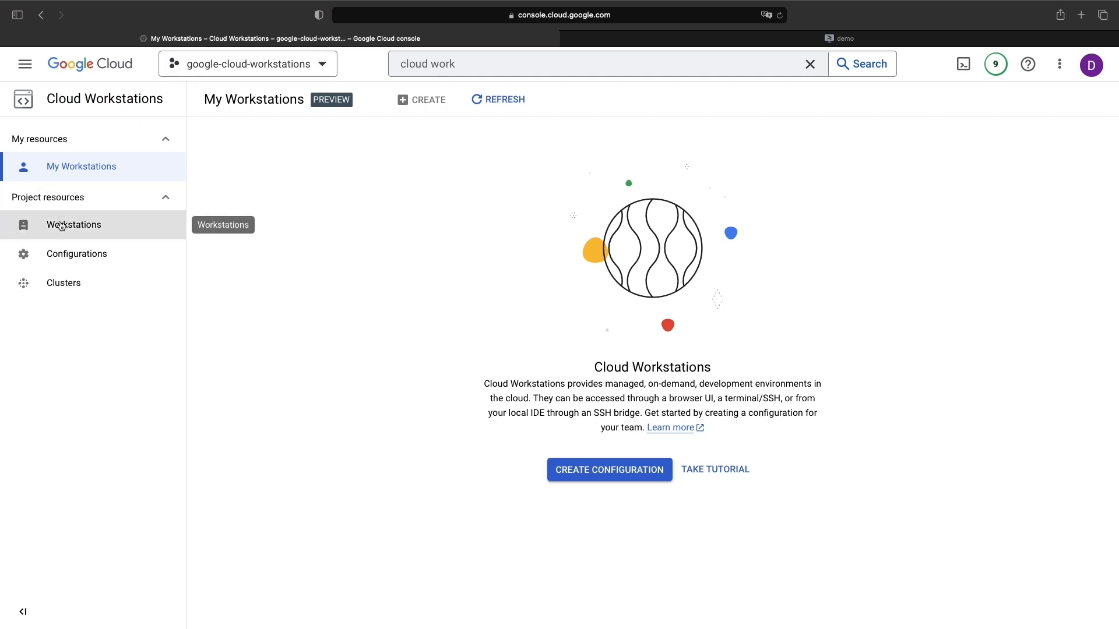
# - Go to the workstation Clusters page and begin creating a new cluster
pyautogui.click(63, 282)
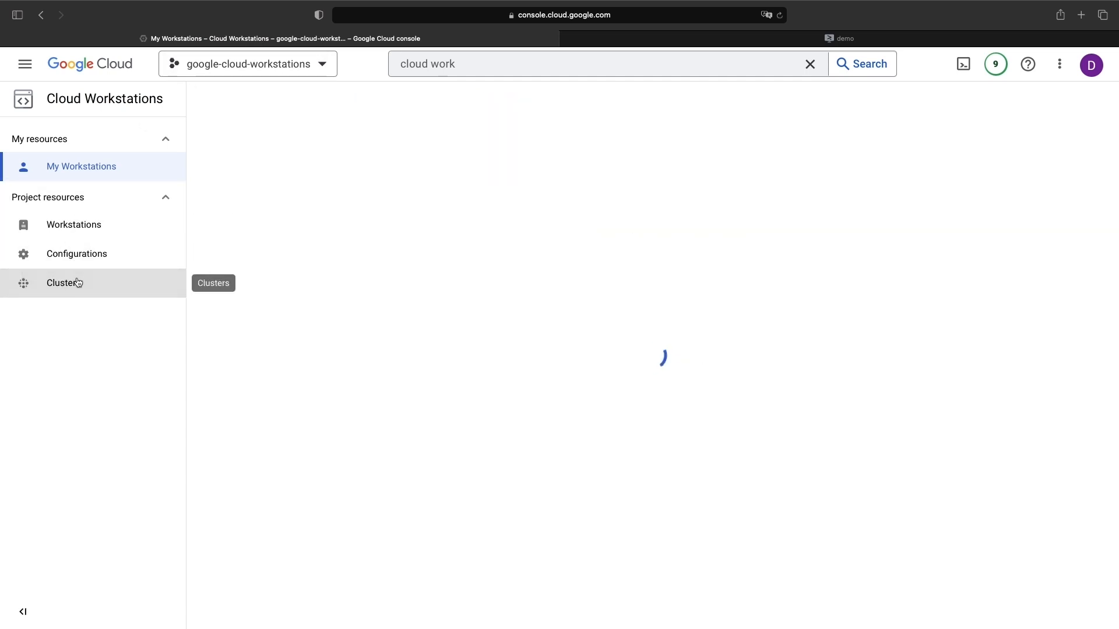
pyautogui.click(63, 282)
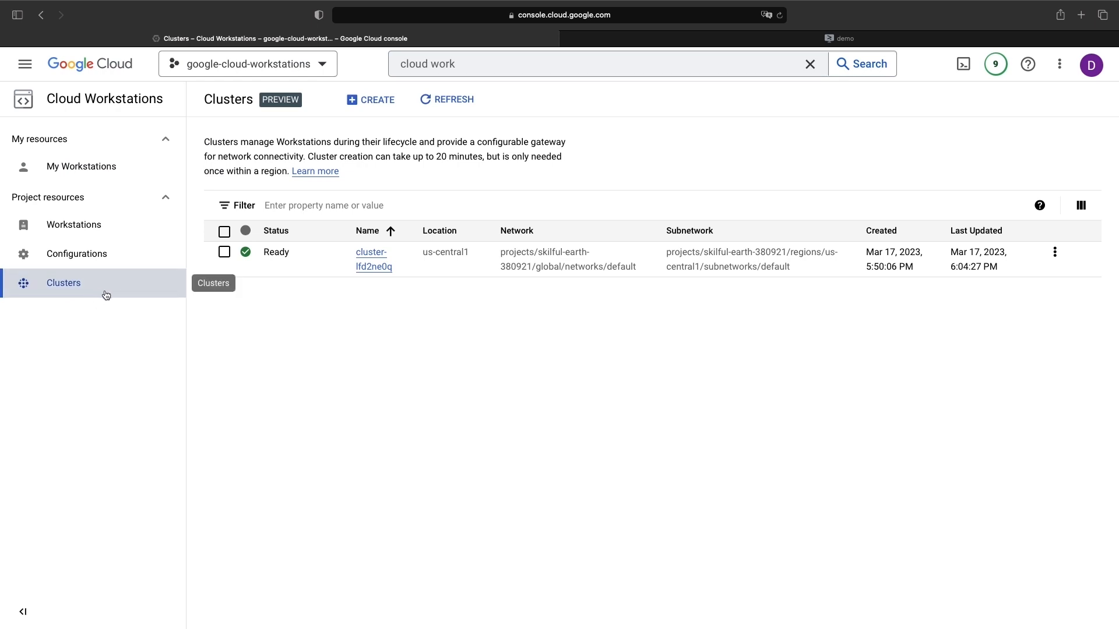
pyautogui.click(369, 99)
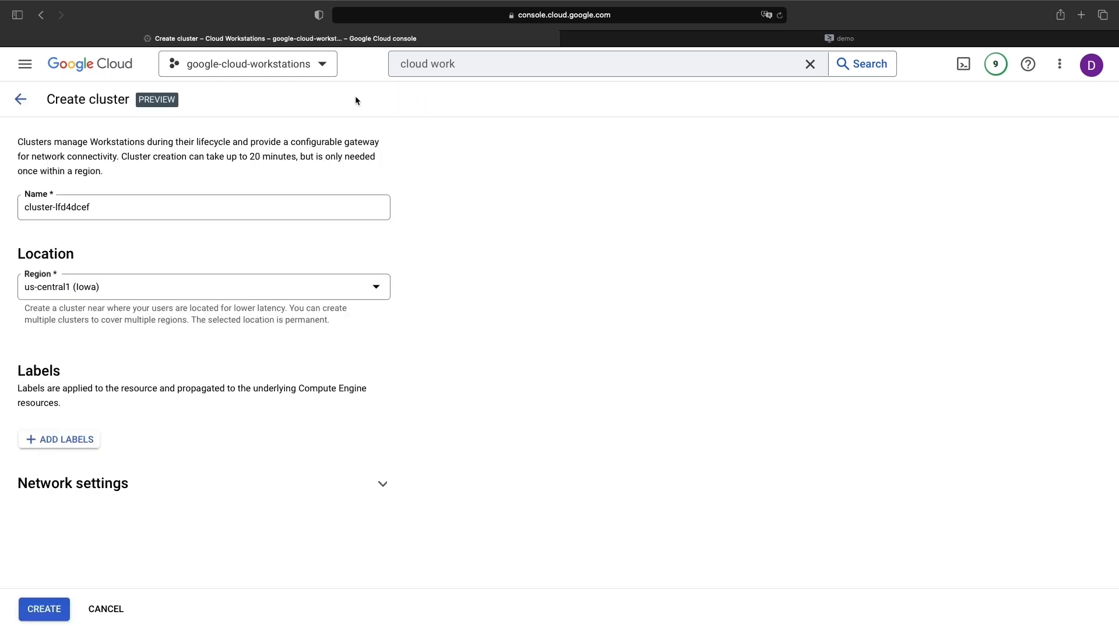
pyautogui.moveTo(88, 241)
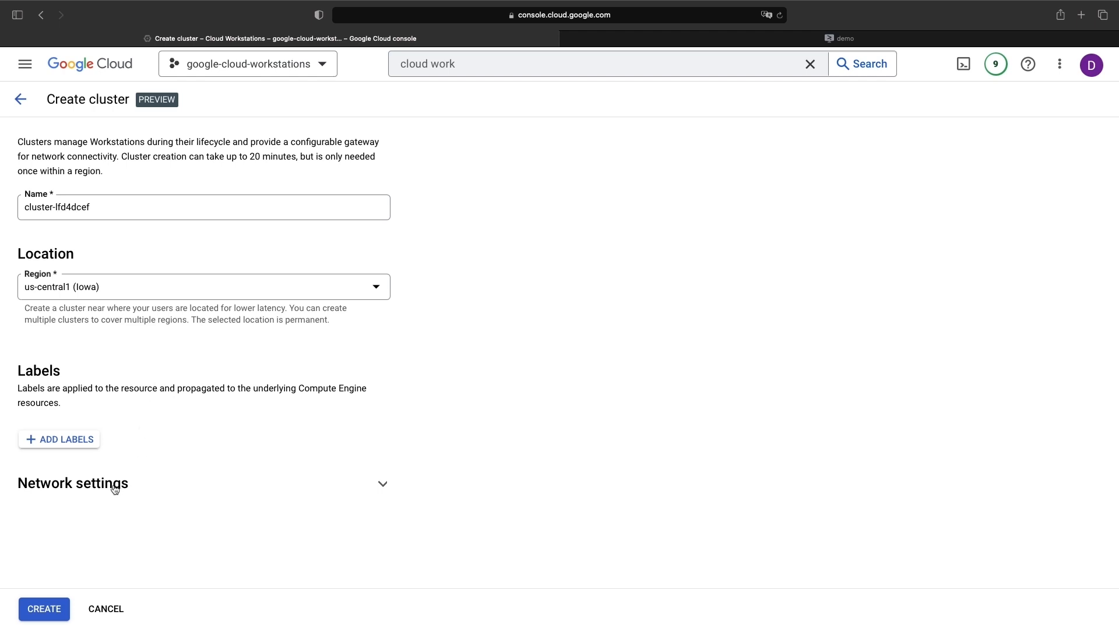
# - Expand the cluster's network settings, review them, and return to the top of the form
pyautogui.click(201, 484)
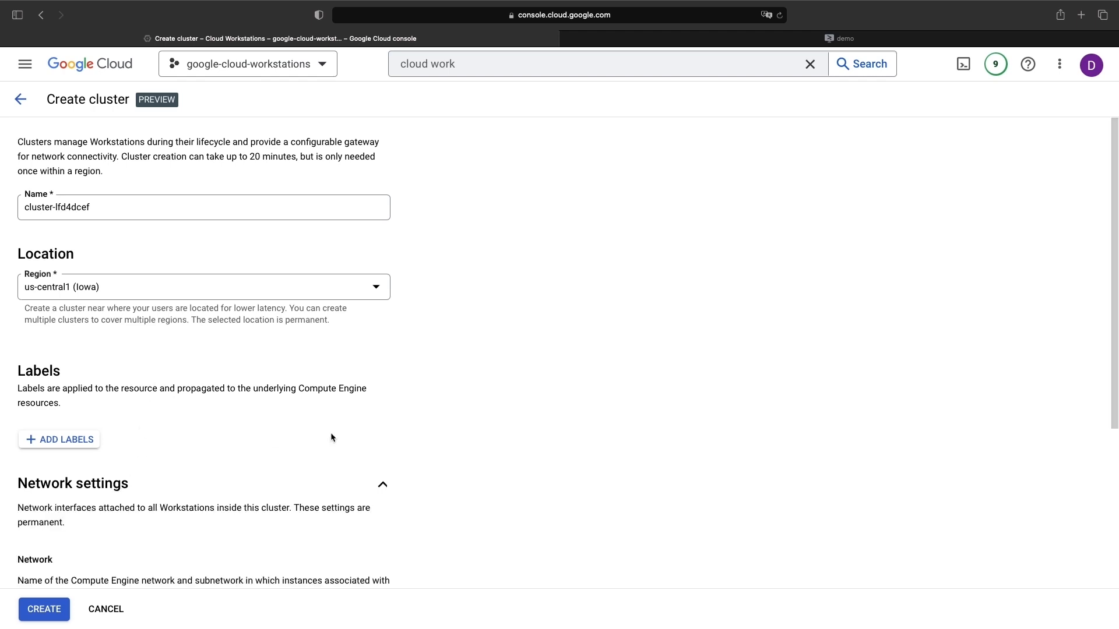
pyautogui.scroll(-3)
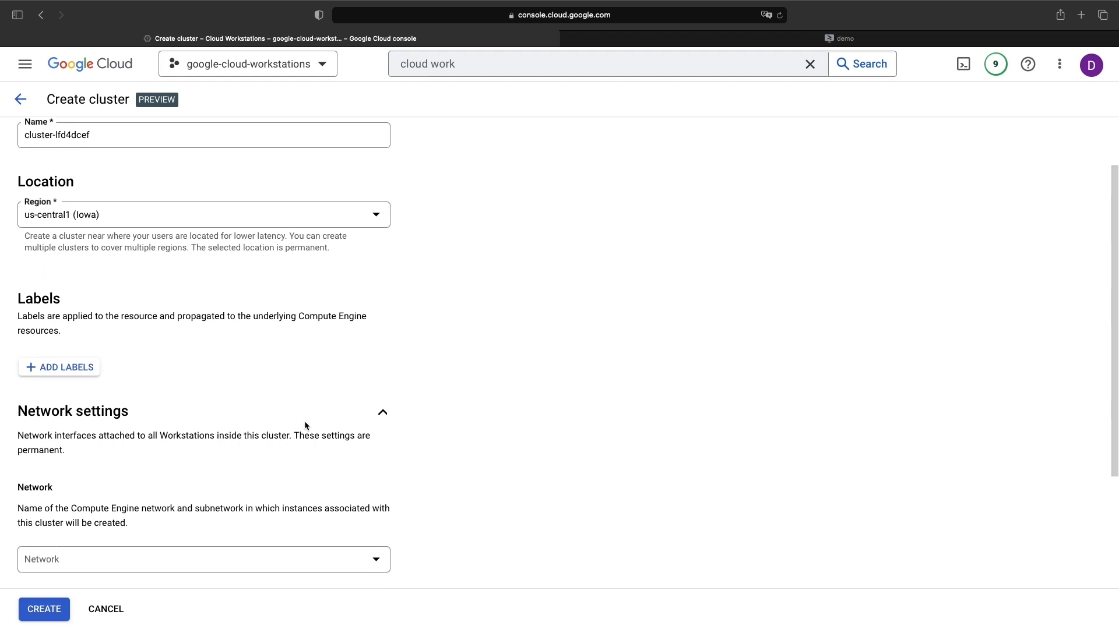
pyautogui.scroll(-3)
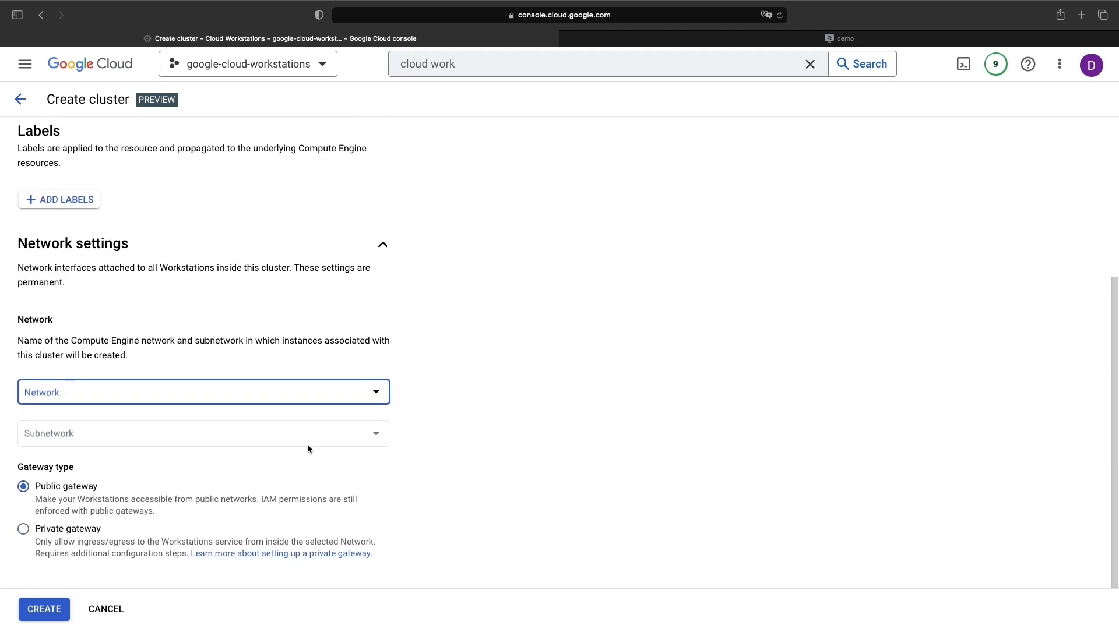
pyautogui.scroll(3)
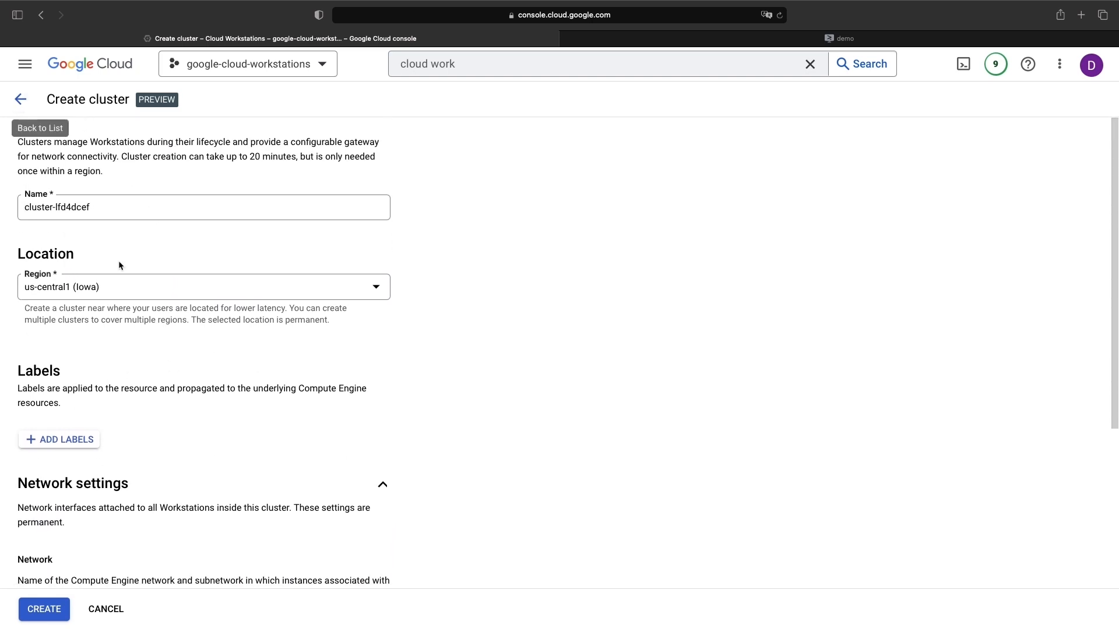
pyautogui.moveTo(20, 98)
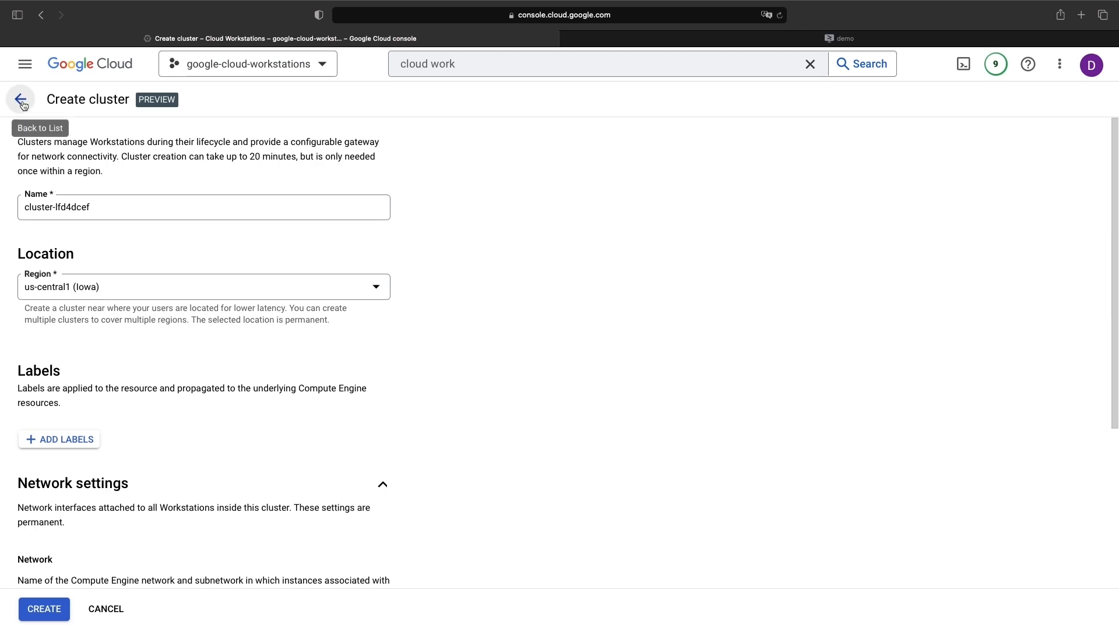
# - Leave the Create cluster form, returning to the list with Ready cluster cluster-lfd2ne0q
pyautogui.click(20, 99)
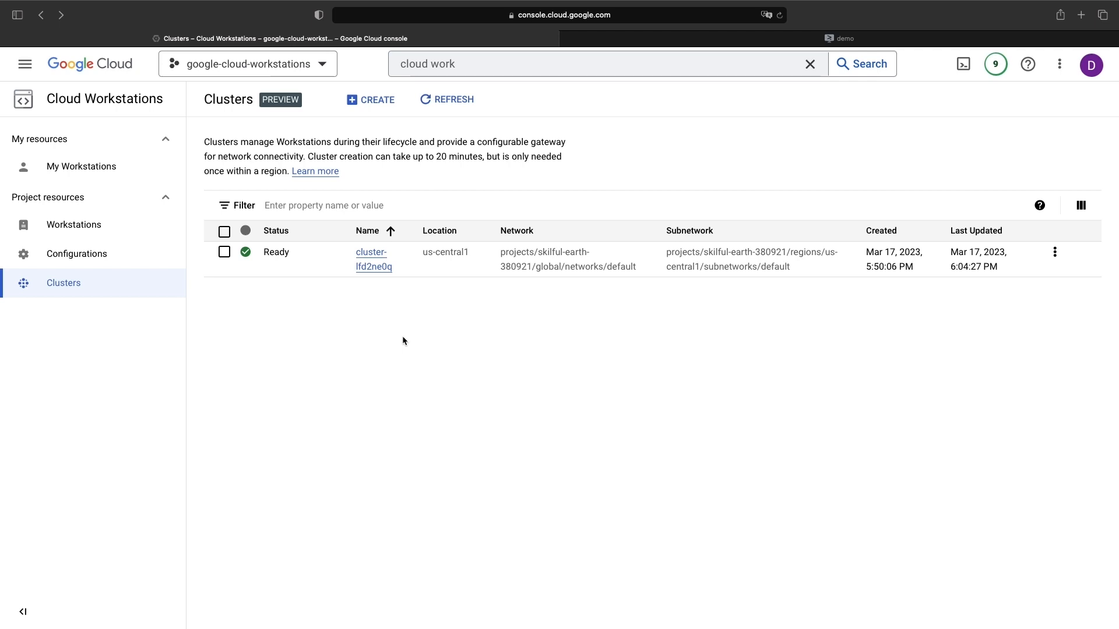
pyautogui.moveTo(77, 253)
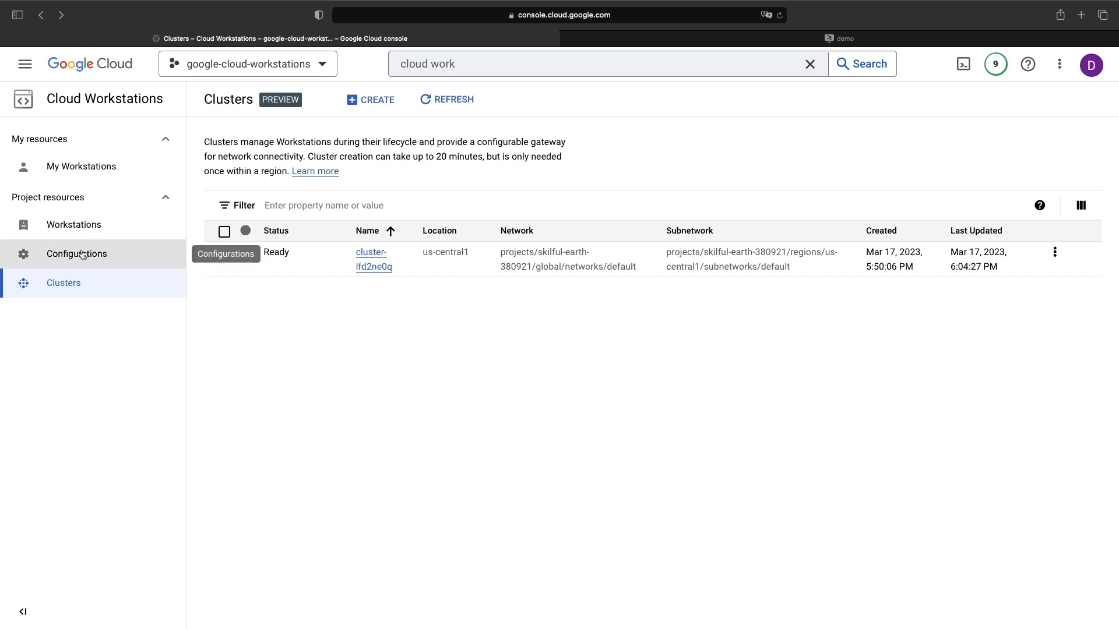
# - Start a new configuration and assign it to cluster cluster-lfd2ne0q in us-central1
pyautogui.click(77, 253)
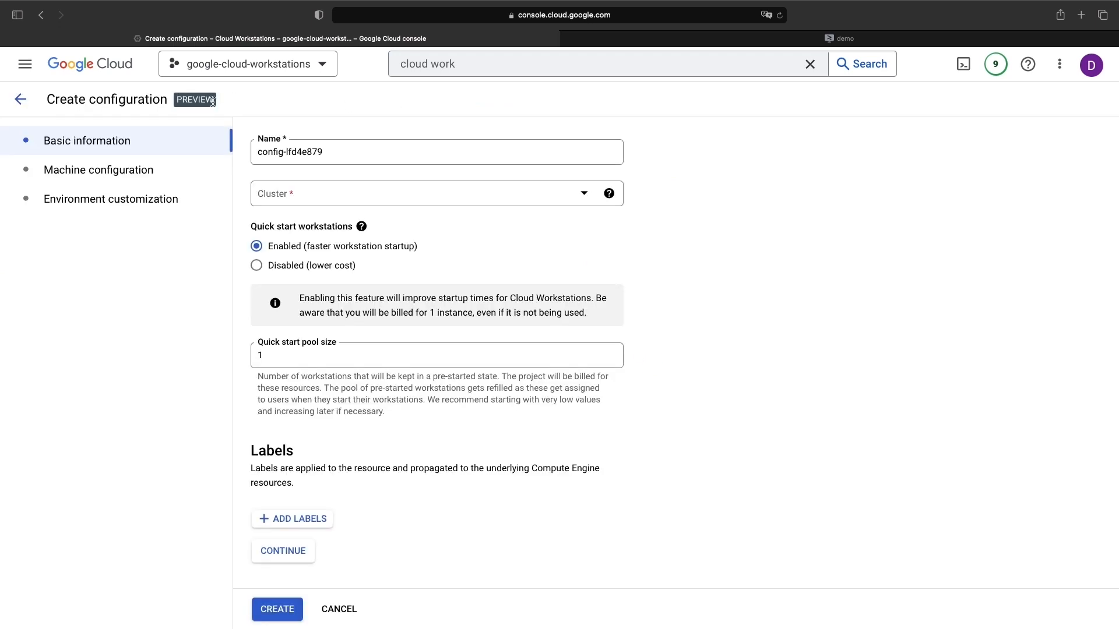
pyautogui.click(428, 193)
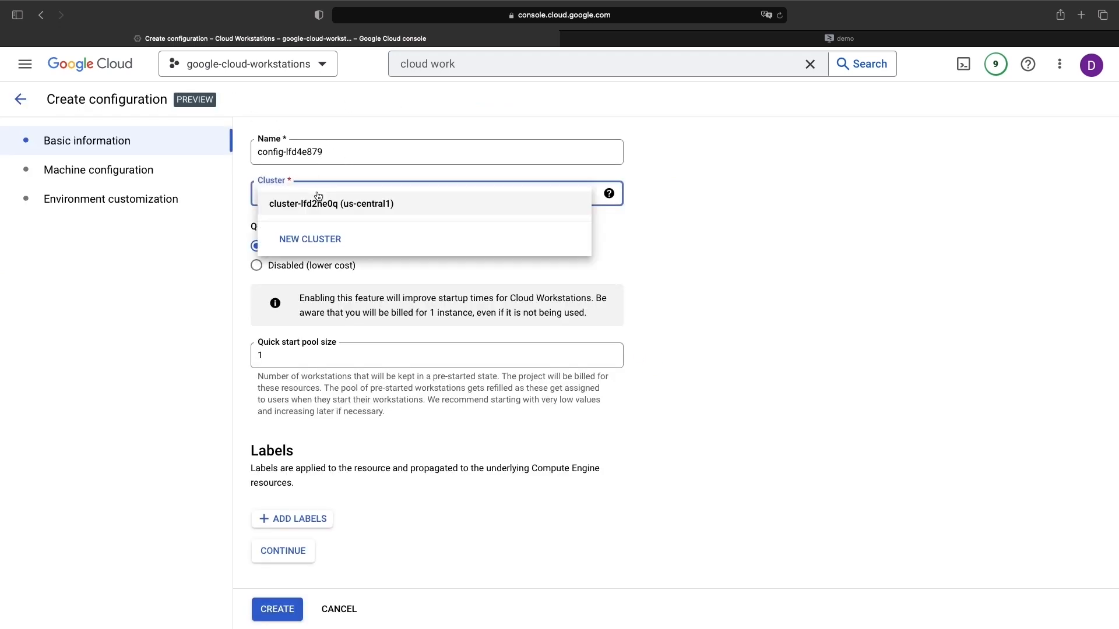
pyautogui.click(331, 202)
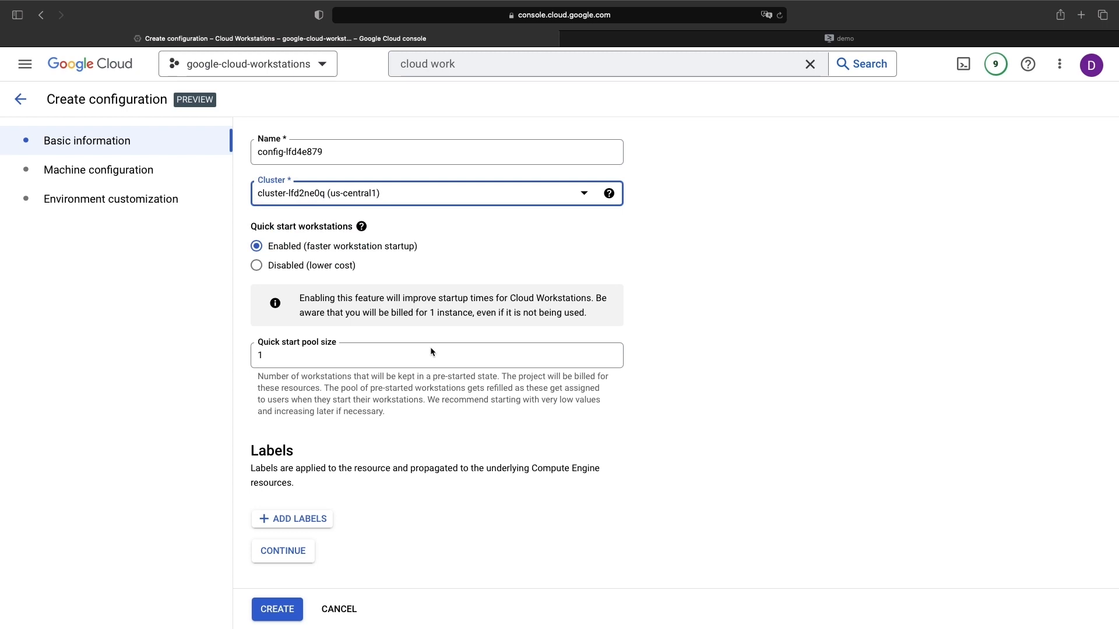
pyautogui.moveTo(87, 140)
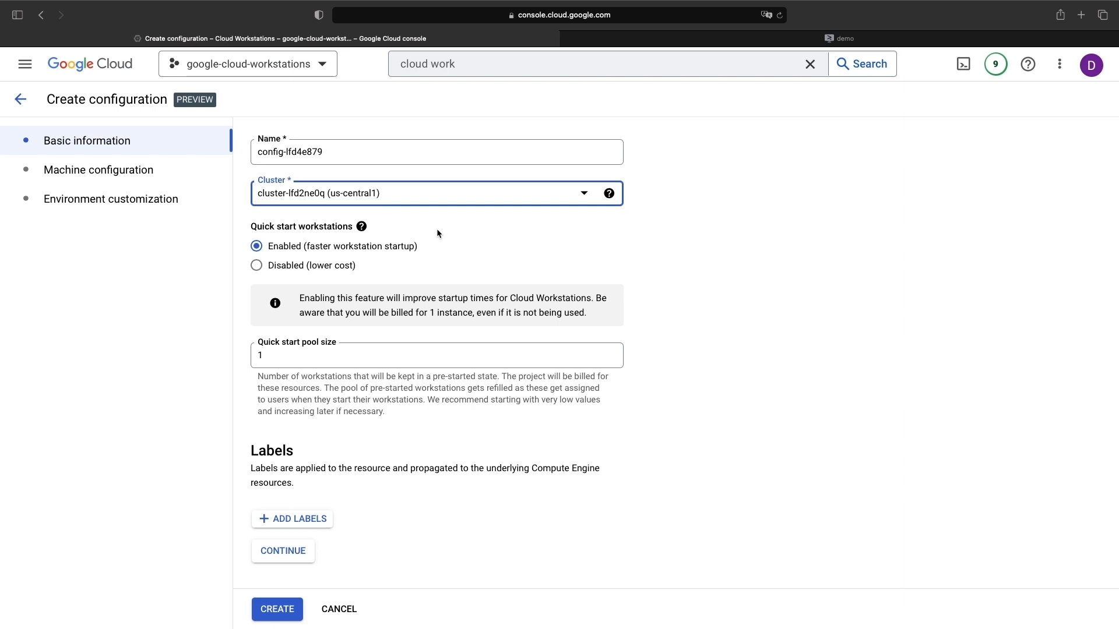
# - Toggle Quick start workstations off, on, and off again in Basic information
pyautogui.click(257, 264)
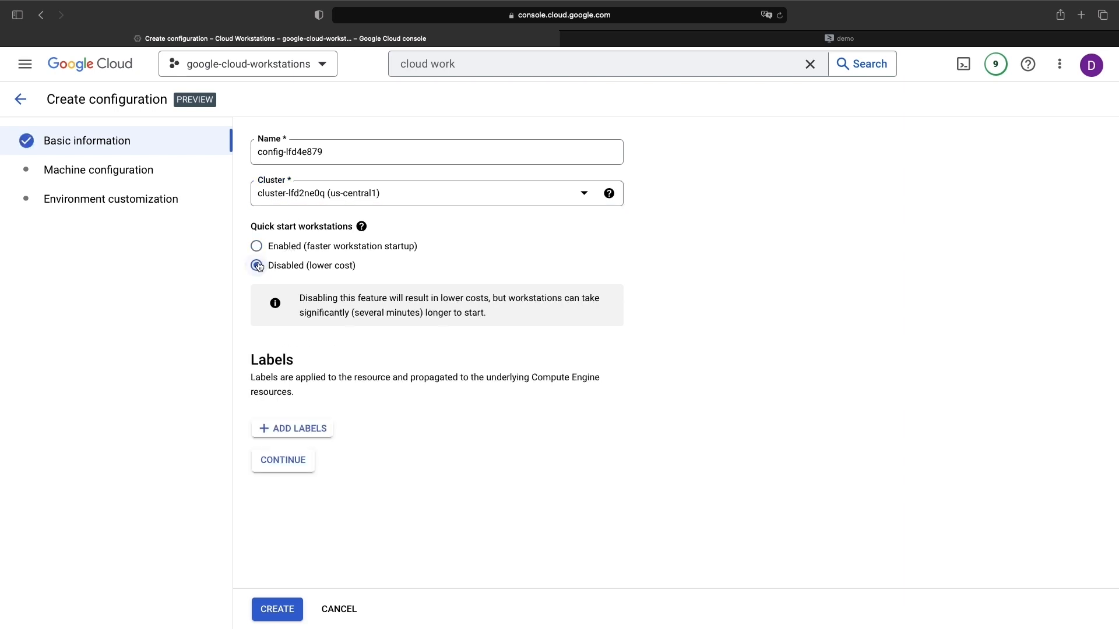
pyautogui.click(256, 265)
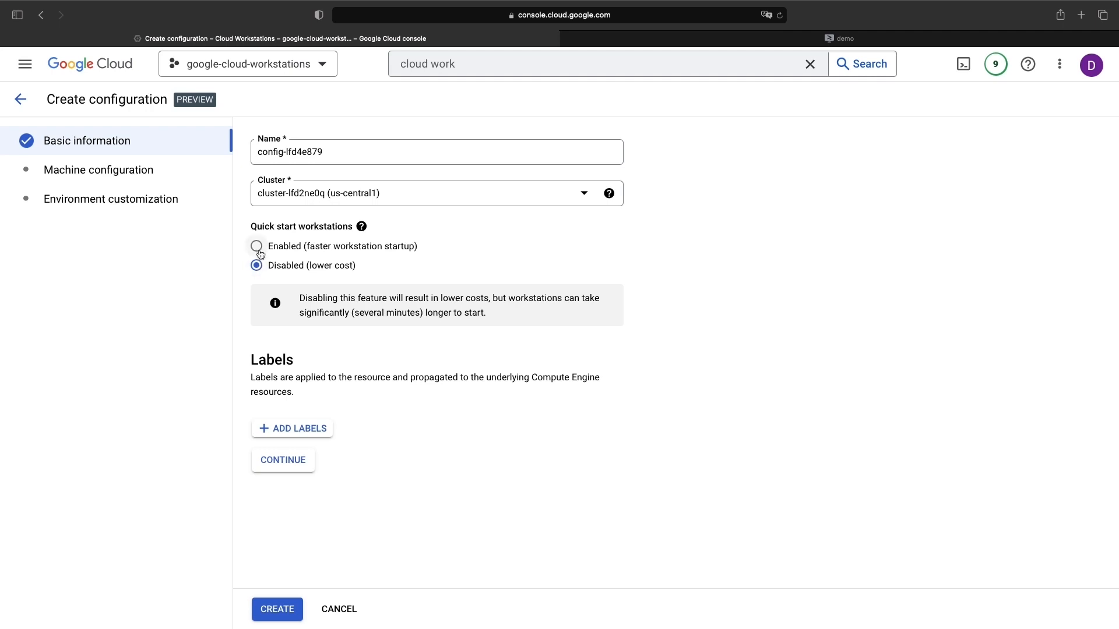
pyautogui.click(257, 246)
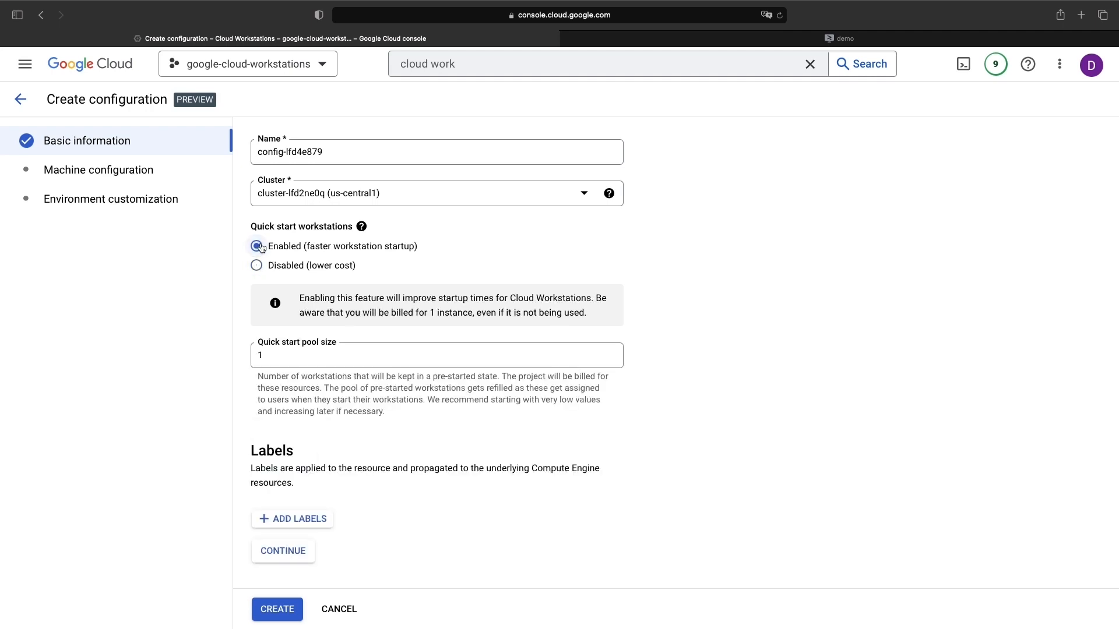
pyautogui.click(257, 266)
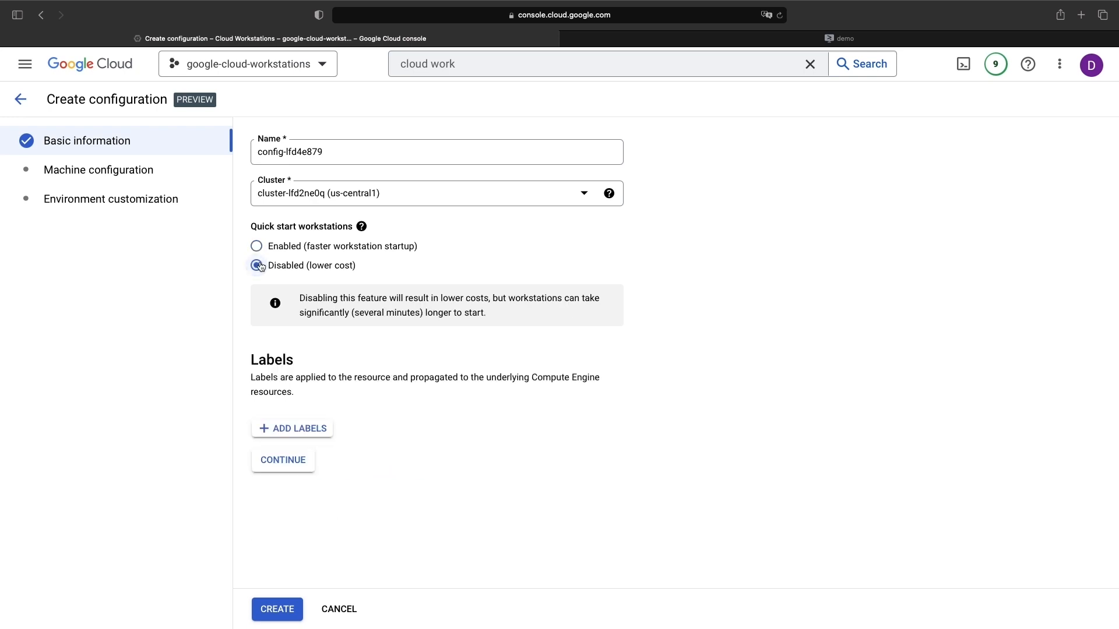
pyautogui.click(256, 264)
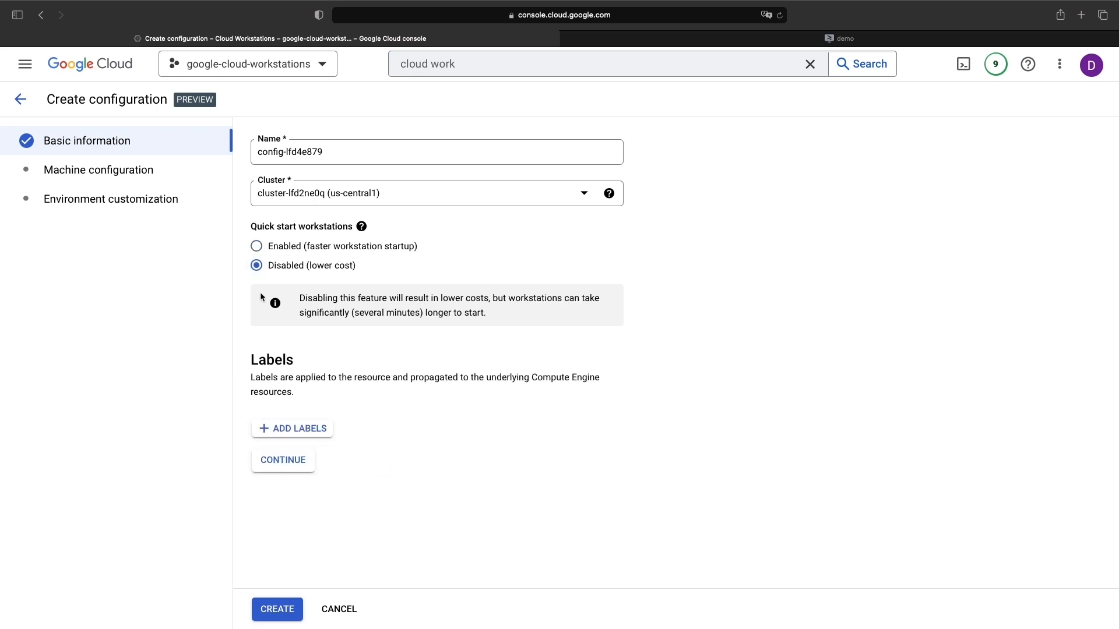
# - Revisit Basic information once more, then advance to the Machine configuration step
pyautogui.click(98, 170)
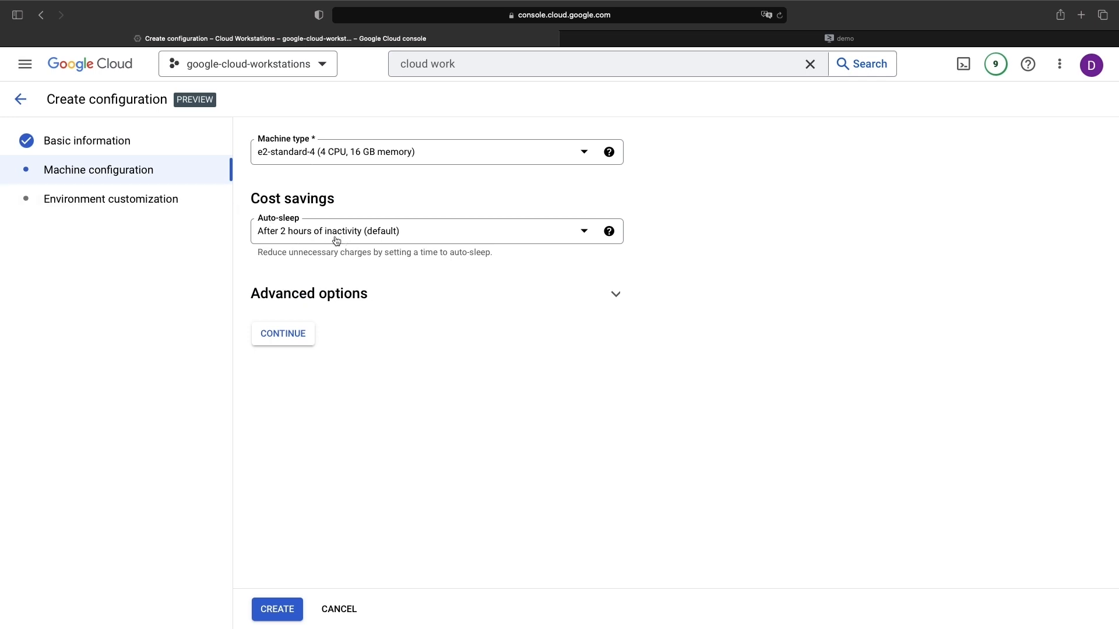
pyautogui.click(88, 141)
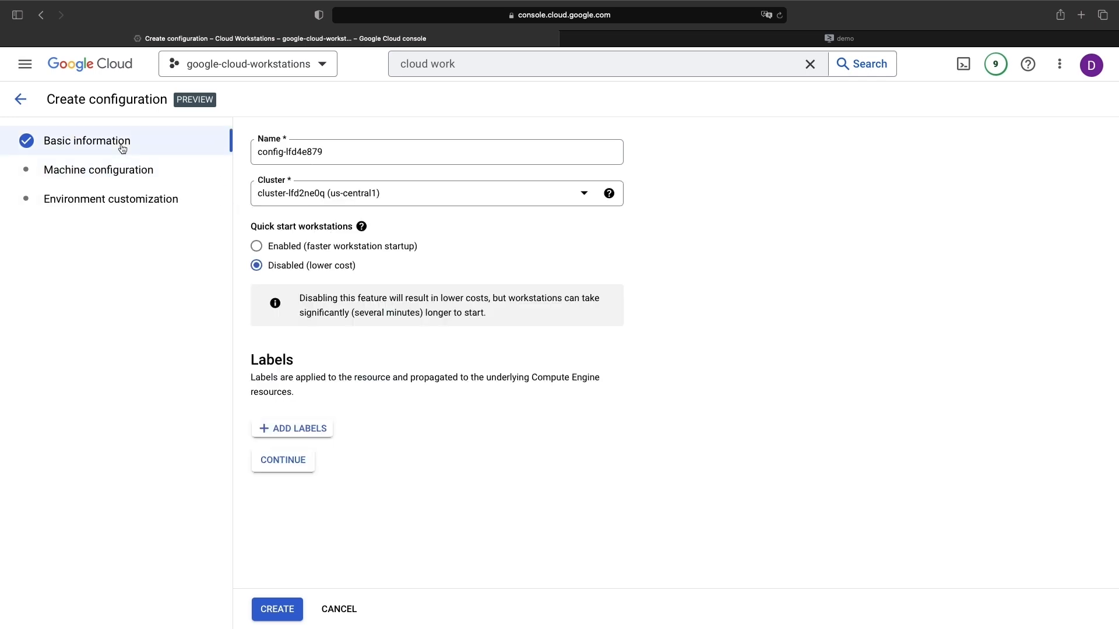
pyautogui.click(257, 246)
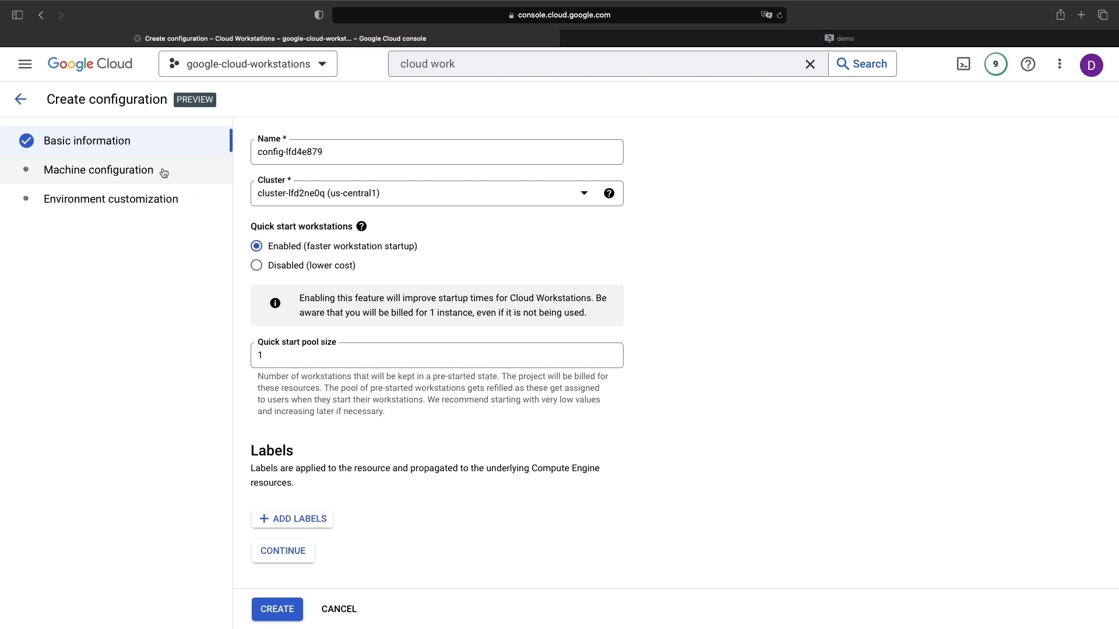
pyautogui.click(98, 170)
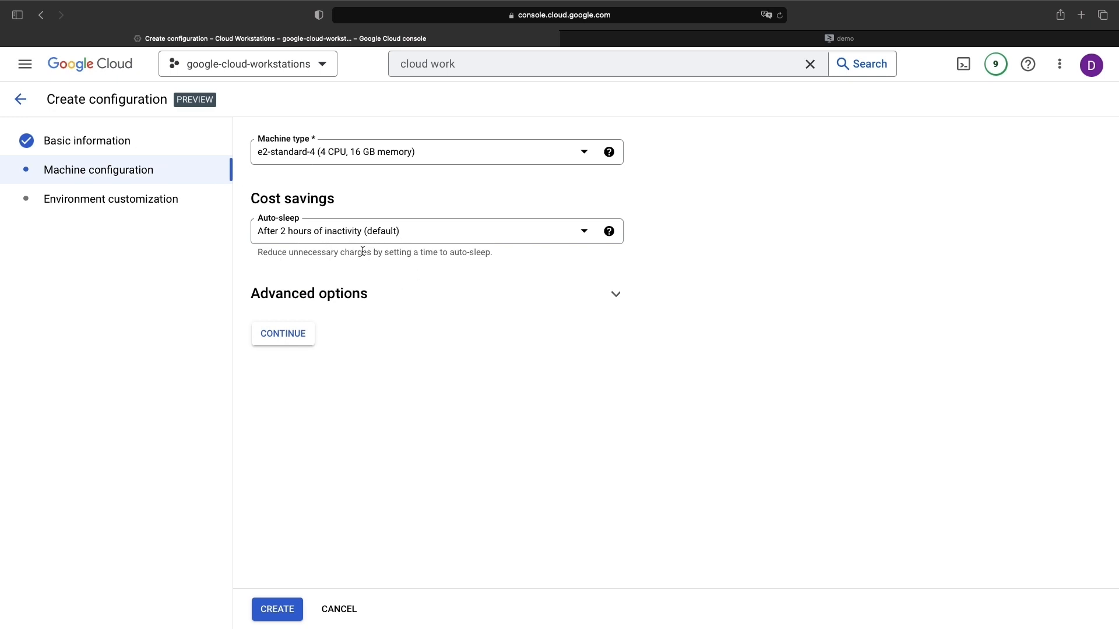
# - Browse the advanced machine types, keep e2-standard-4, and continue to Environment customization
pyautogui.click(308, 294)
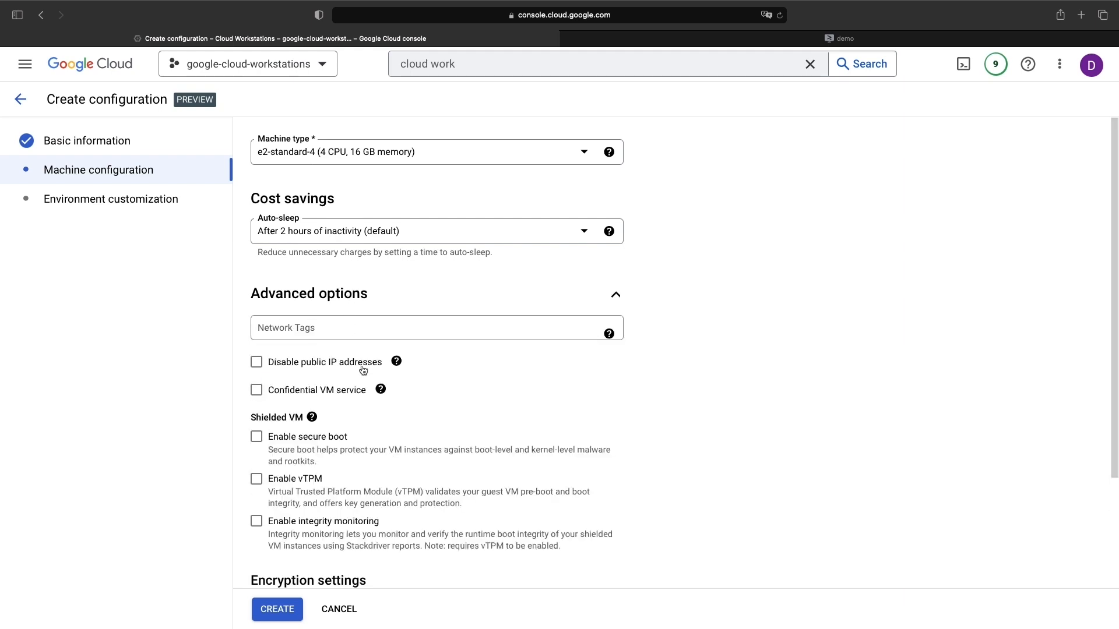
pyautogui.moveTo(338, 159)
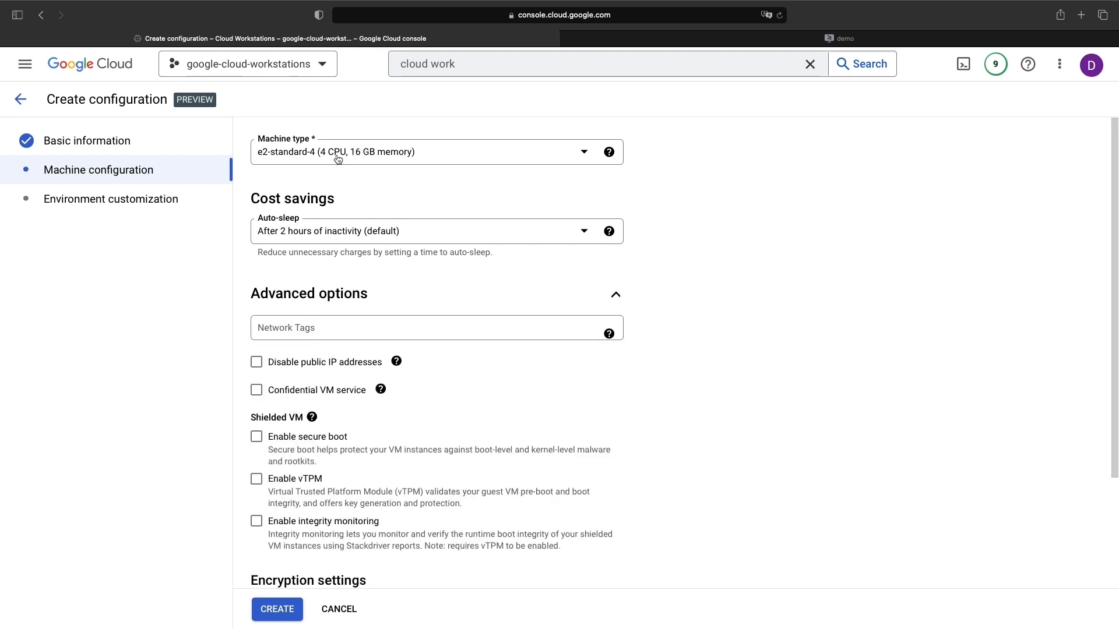
pyautogui.click(435, 152)
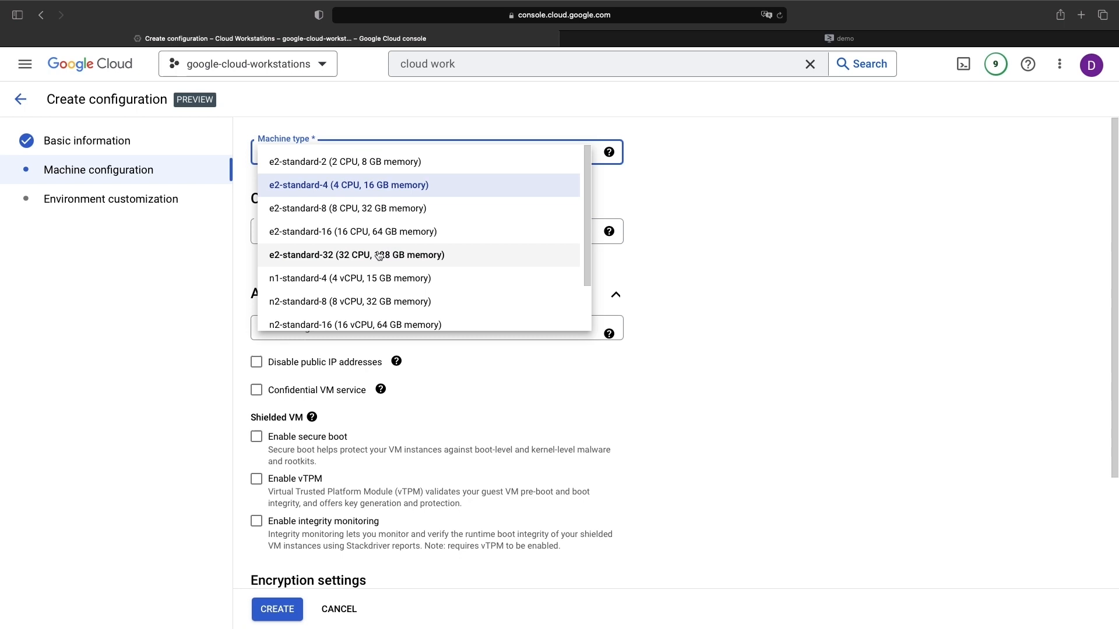
pyautogui.scroll(-3)
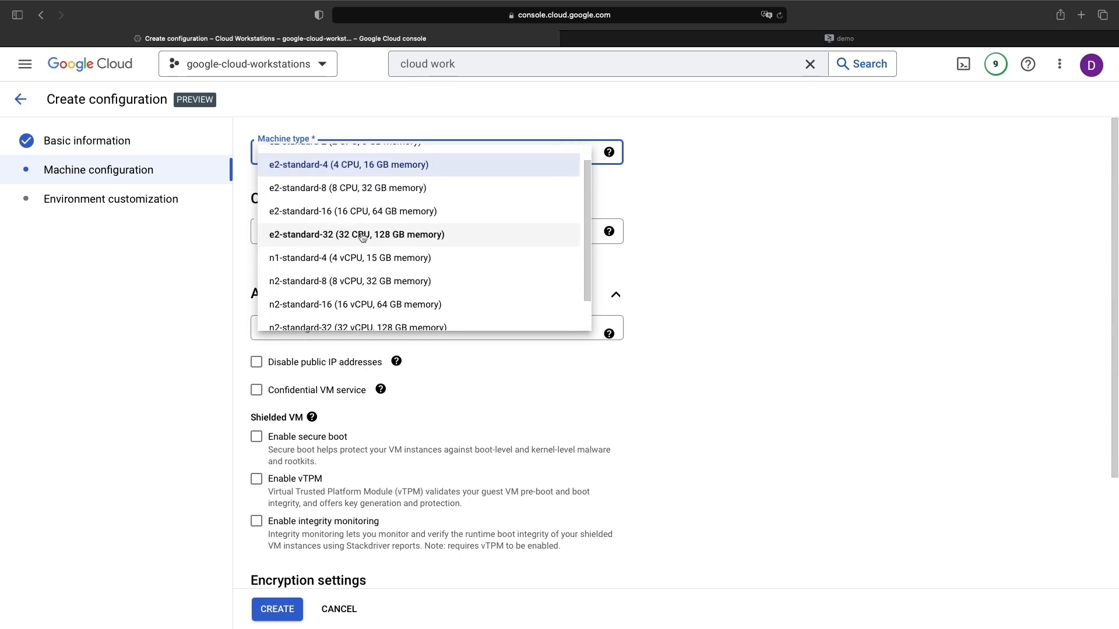
pyautogui.scroll(-3)
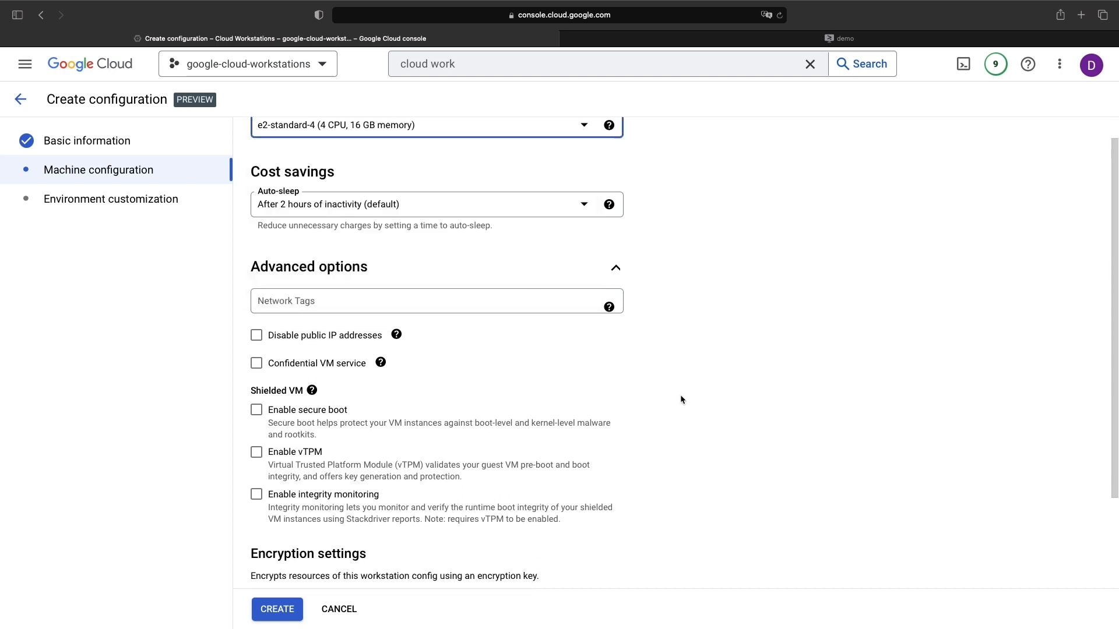
pyautogui.scroll(-3)
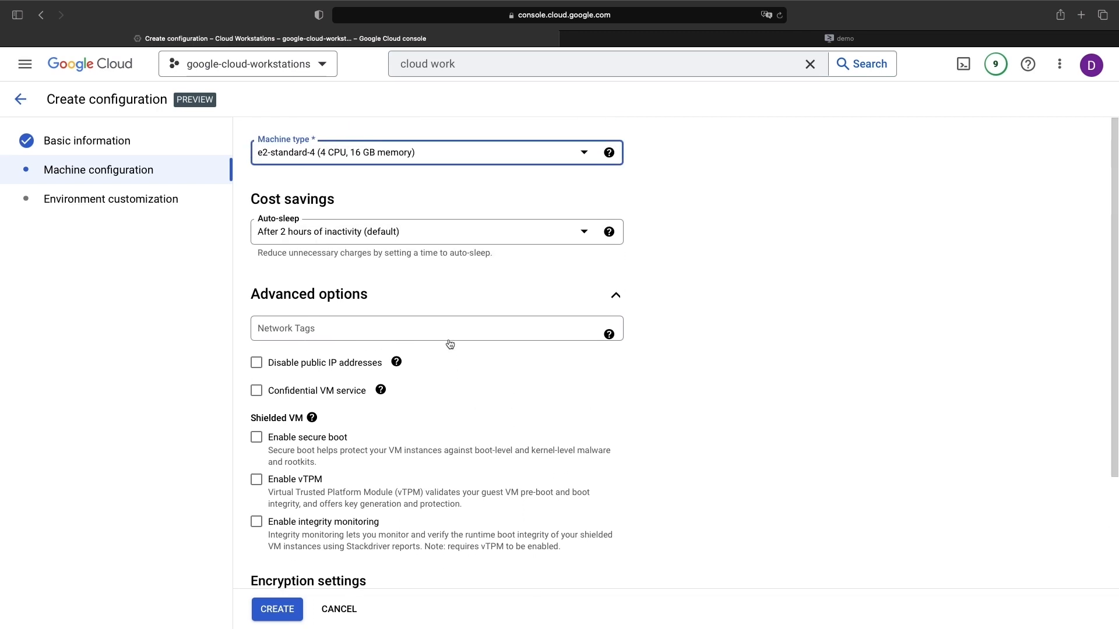
pyautogui.click(111, 198)
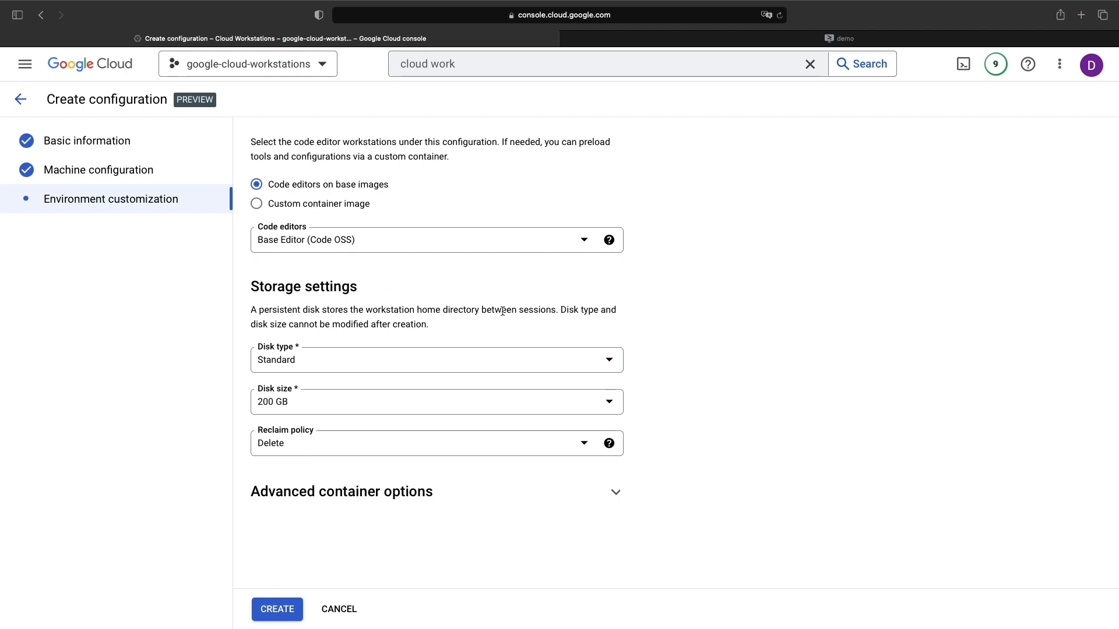
# - Read the reclaim policy help and browse code editors, keeping Base Editor (Code OSS)
pyautogui.click(609, 443)
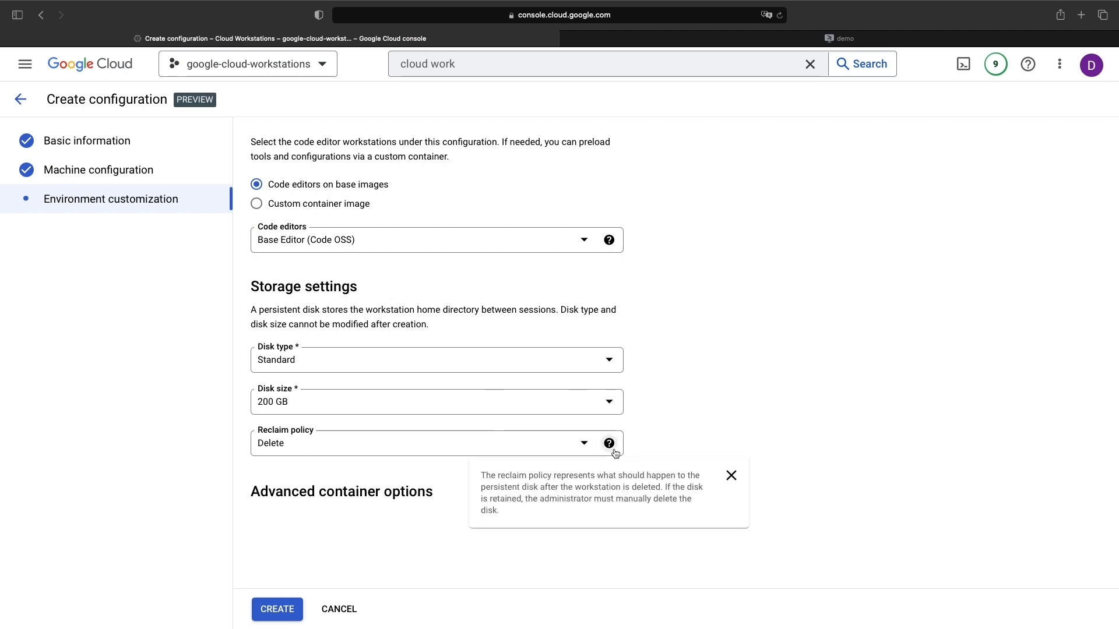
pyautogui.click(731, 476)
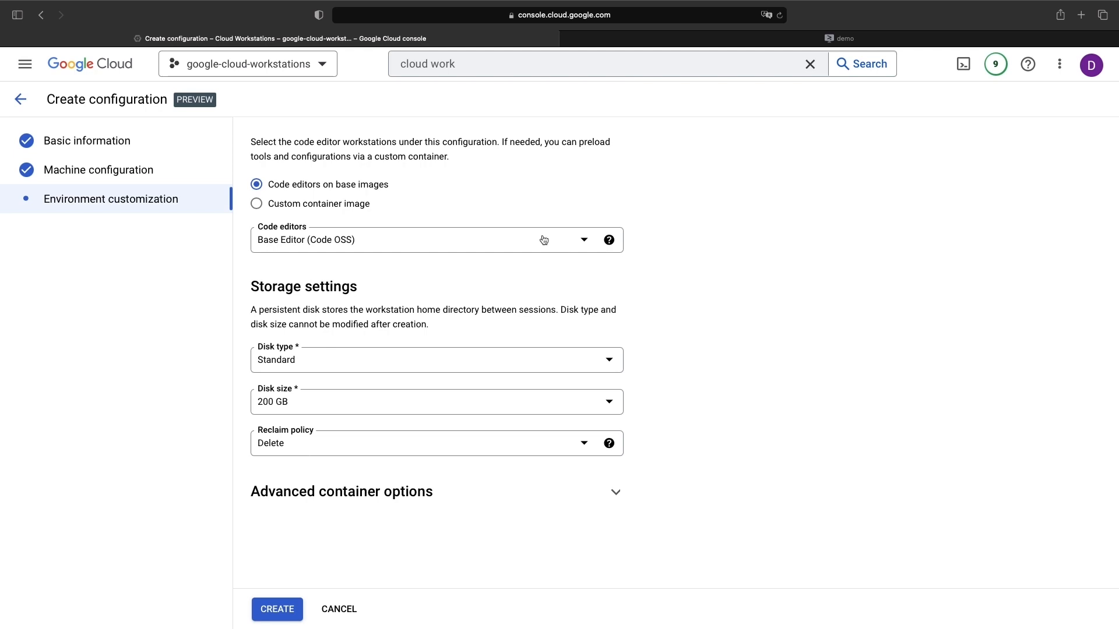
pyautogui.click(436, 240)
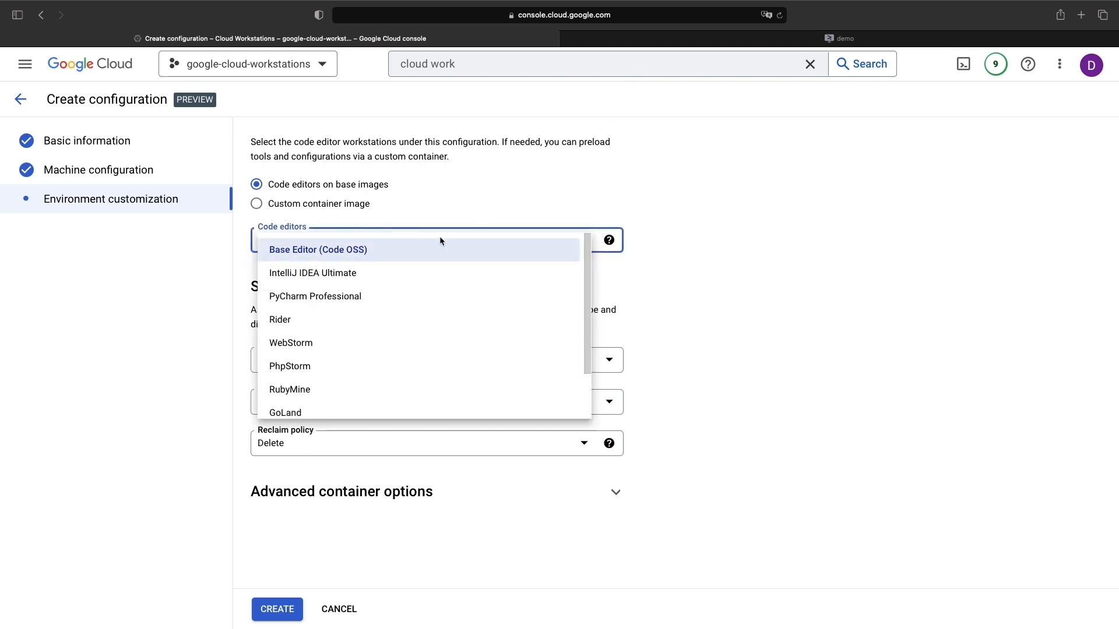
pyautogui.scroll(-3)
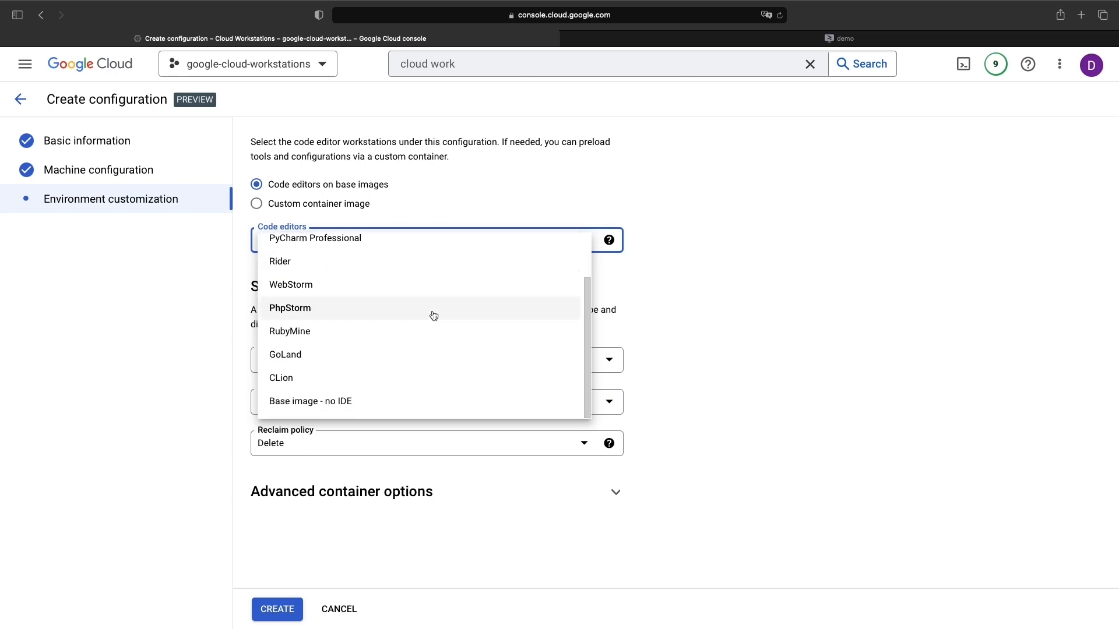
pyautogui.scroll(3)
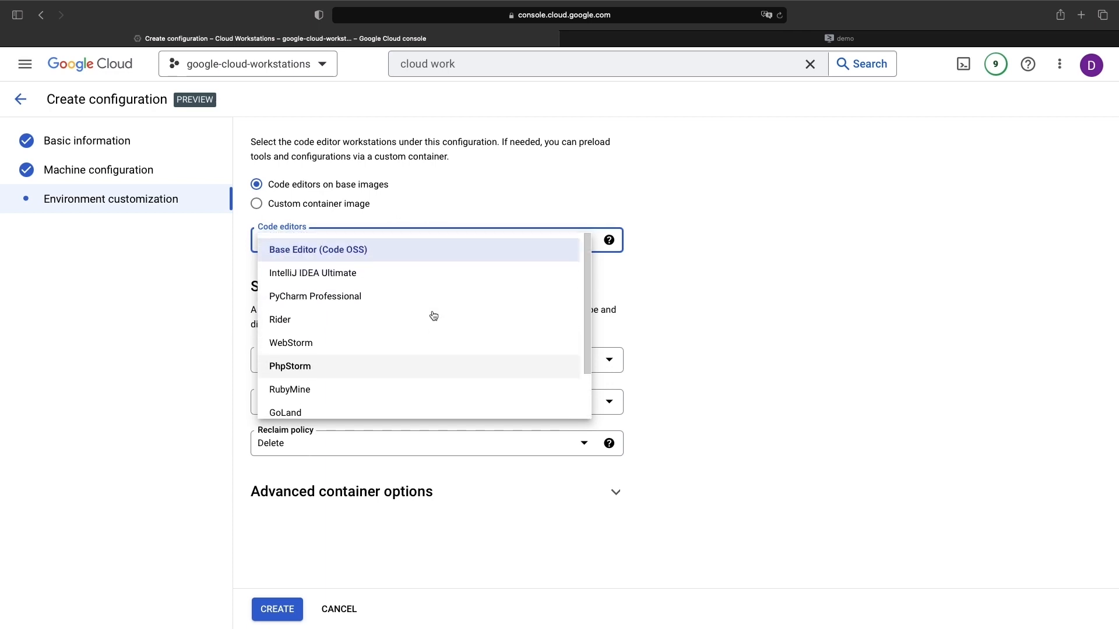
pyautogui.scroll(-3)
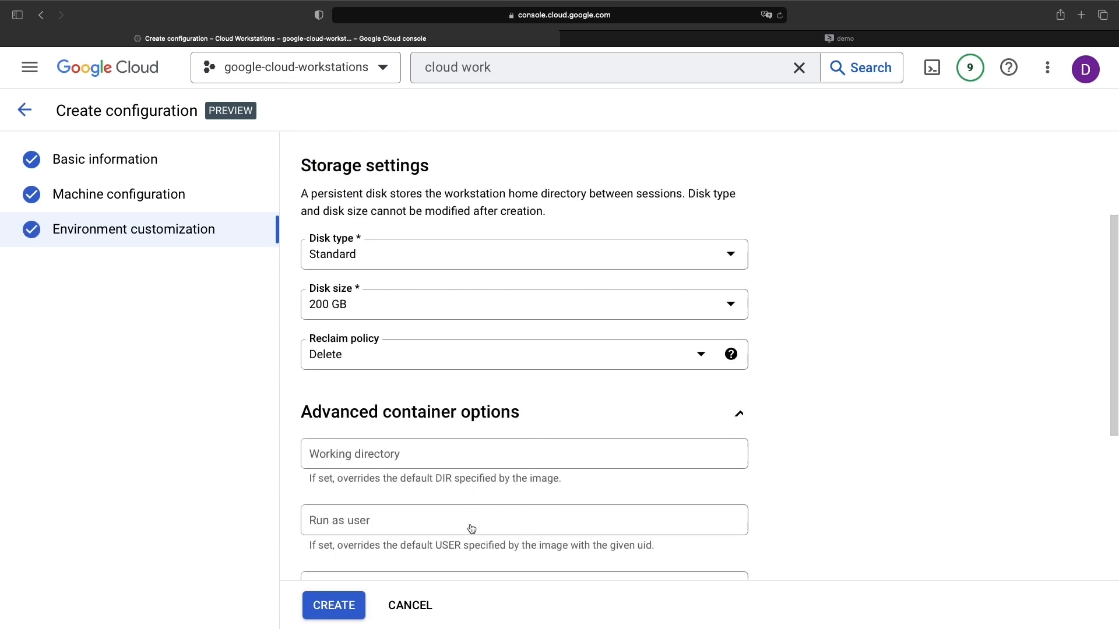
# - Try the Custom container image option, then create the configuration config-lfd4h1ec
pyautogui.scroll(-3)
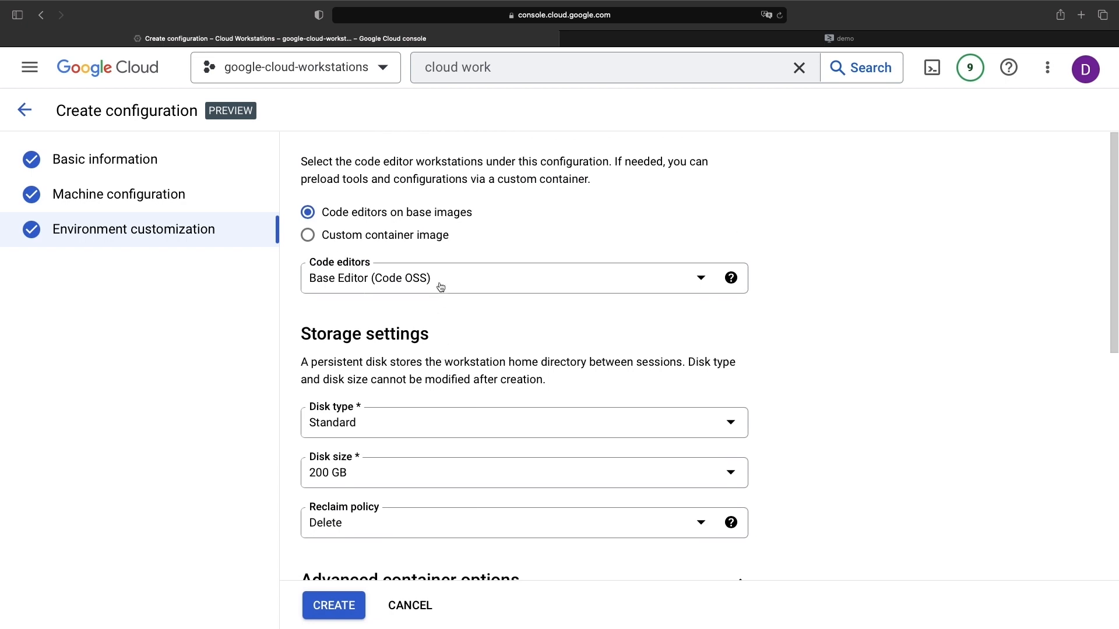
pyautogui.click(308, 234)
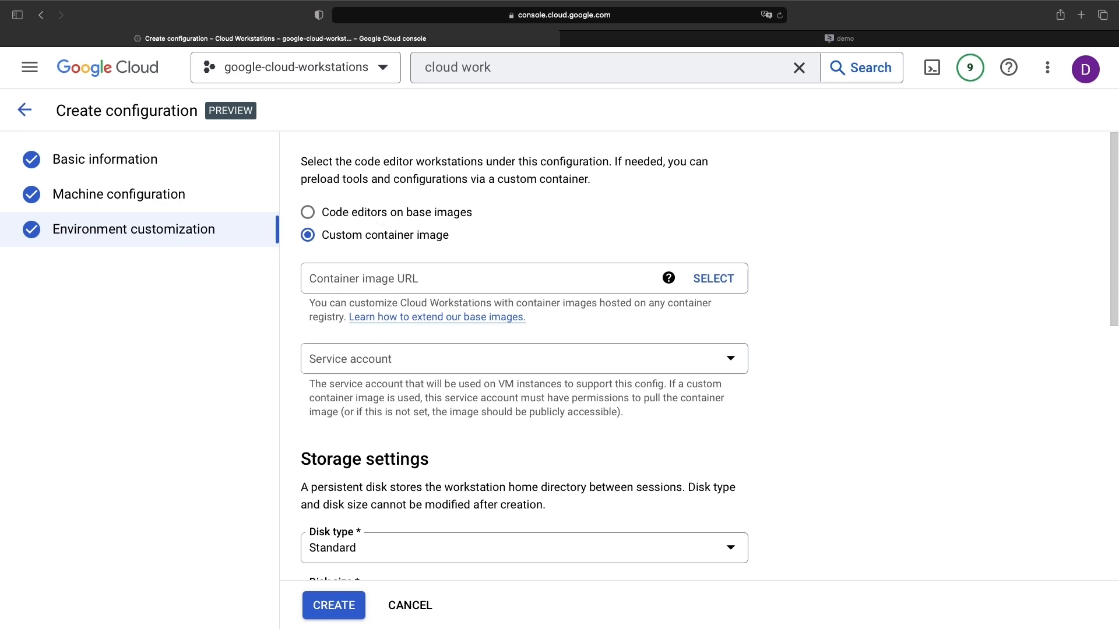
pyautogui.click(333, 605)
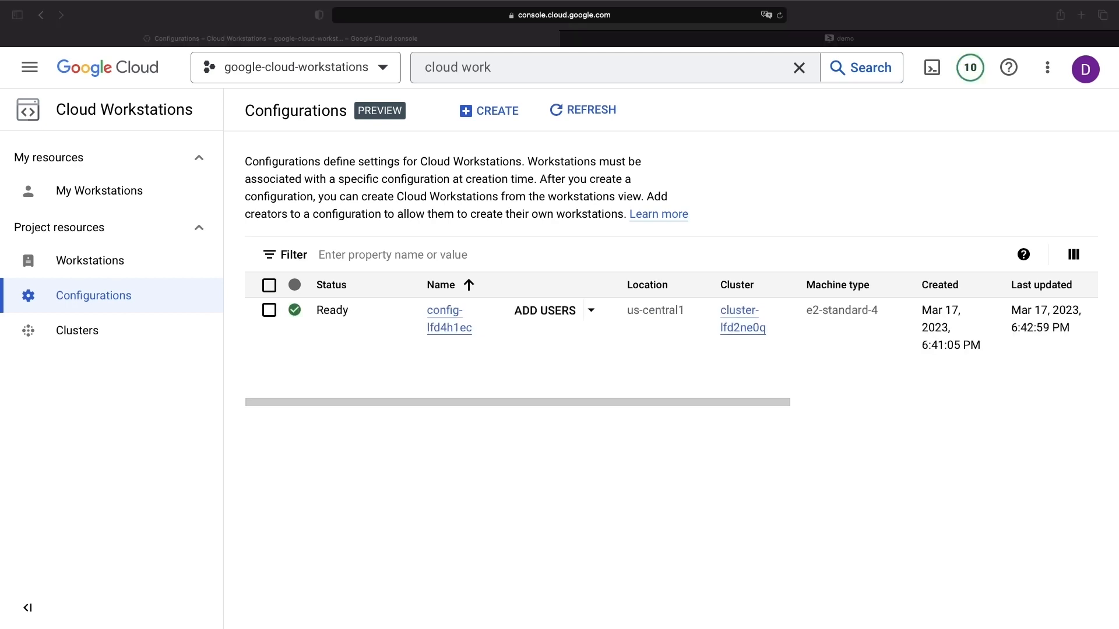
pyautogui.moveTo(250, 228)
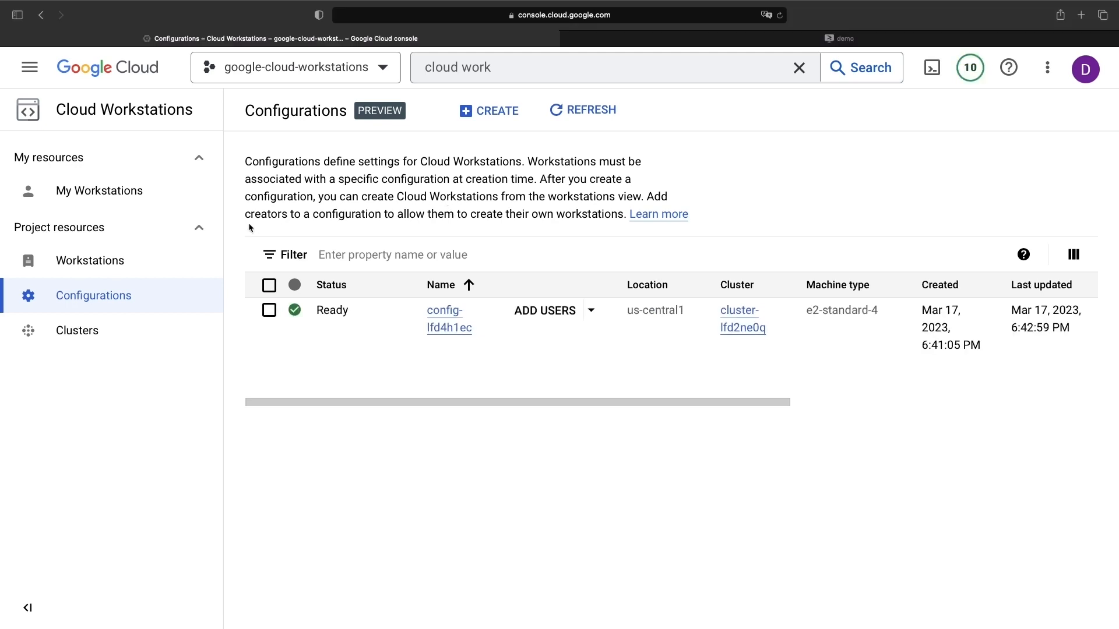
# - Show the project's Workstations page, which has no workstations yet
pyautogui.click(90, 259)
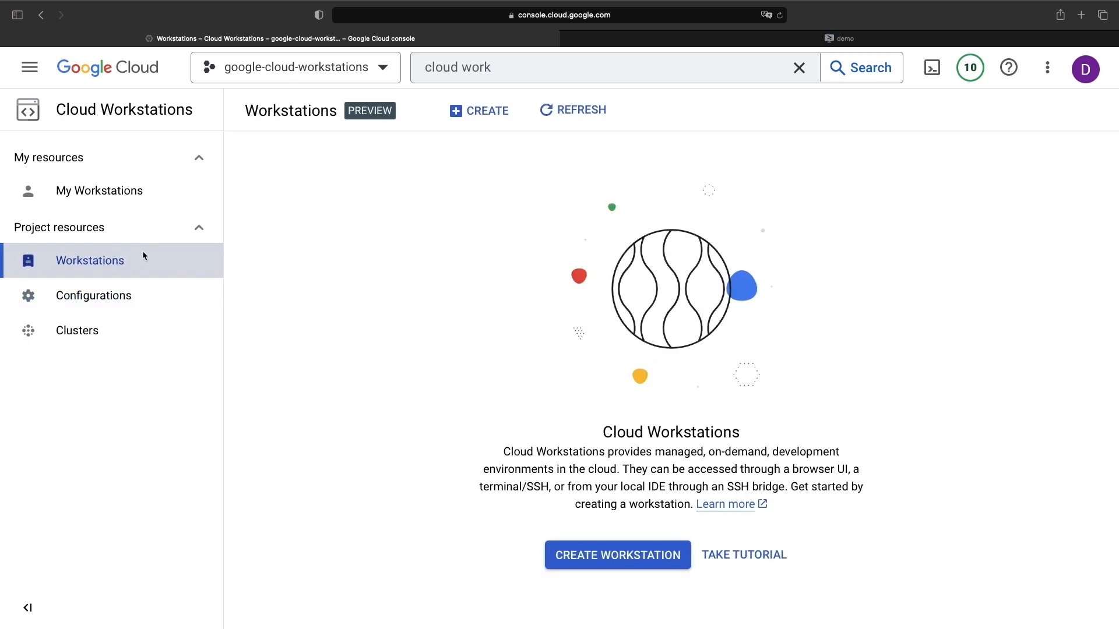
pyautogui.moveTo(90, 260)
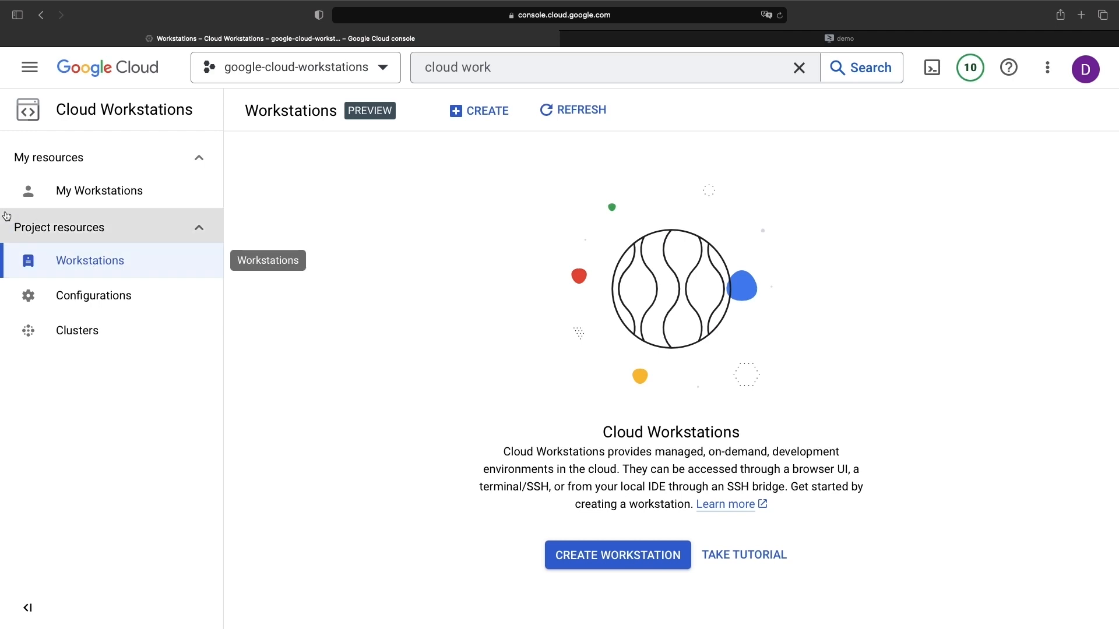
pyautogui.moveTo(485, 111)
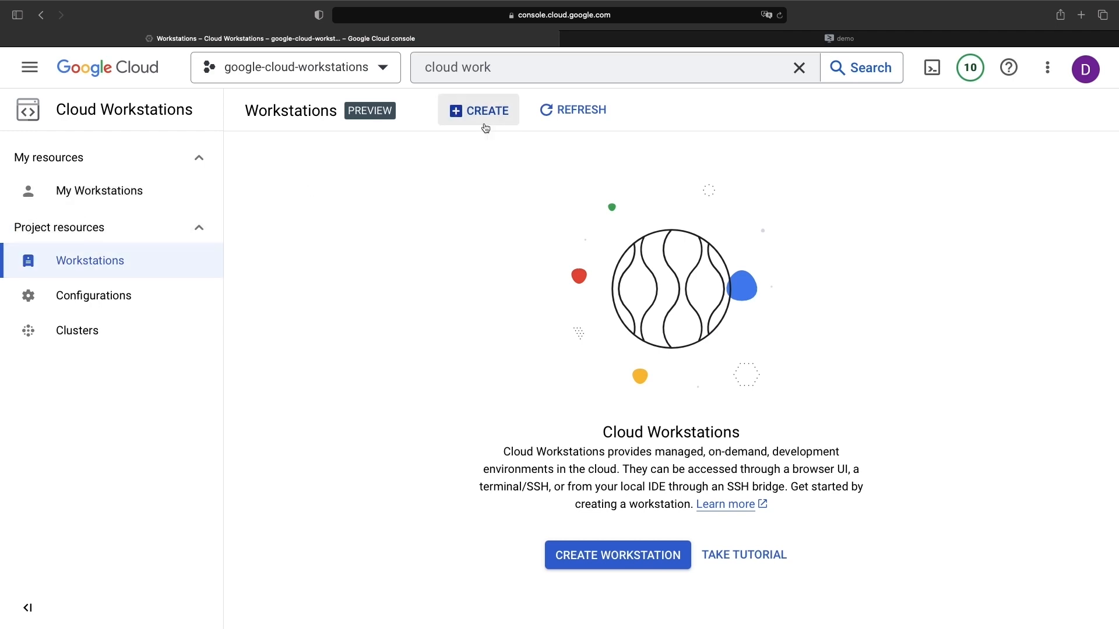
# - Create a new workstation based on the config-lfd4h1ec configuration
pyautogui.click(478, 110)
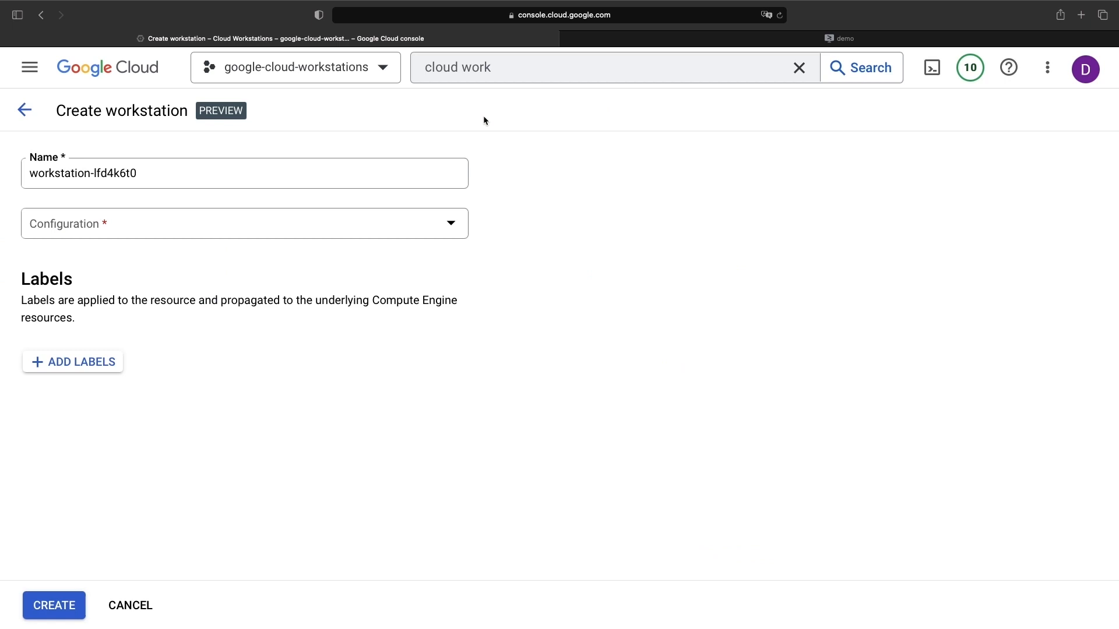
pyautogui.click(243, 224)
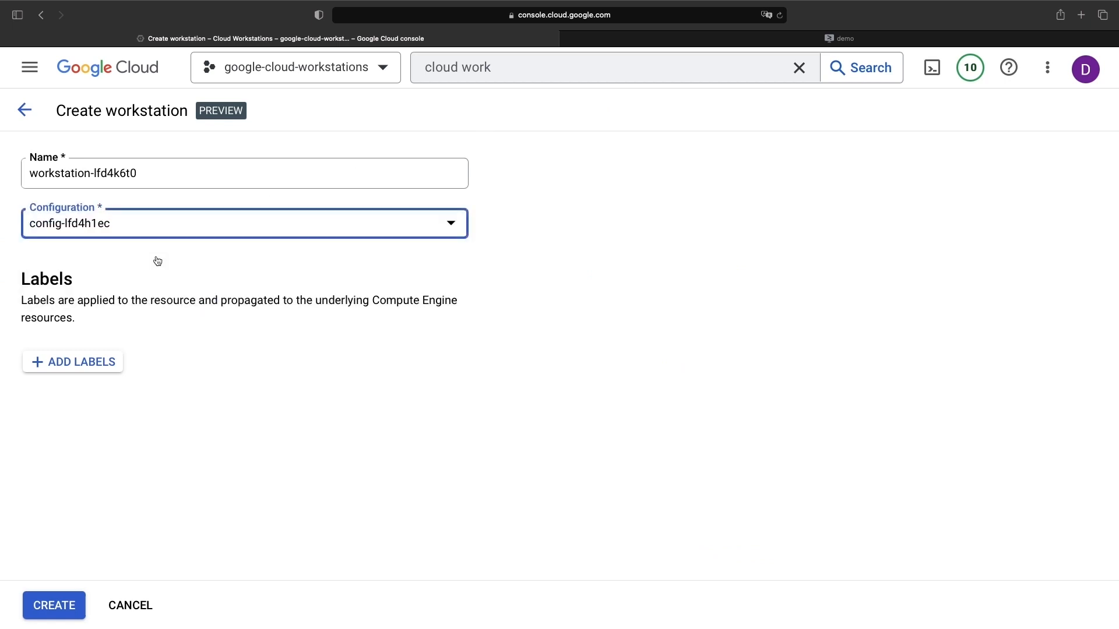
pyautogui.click(53, 605)
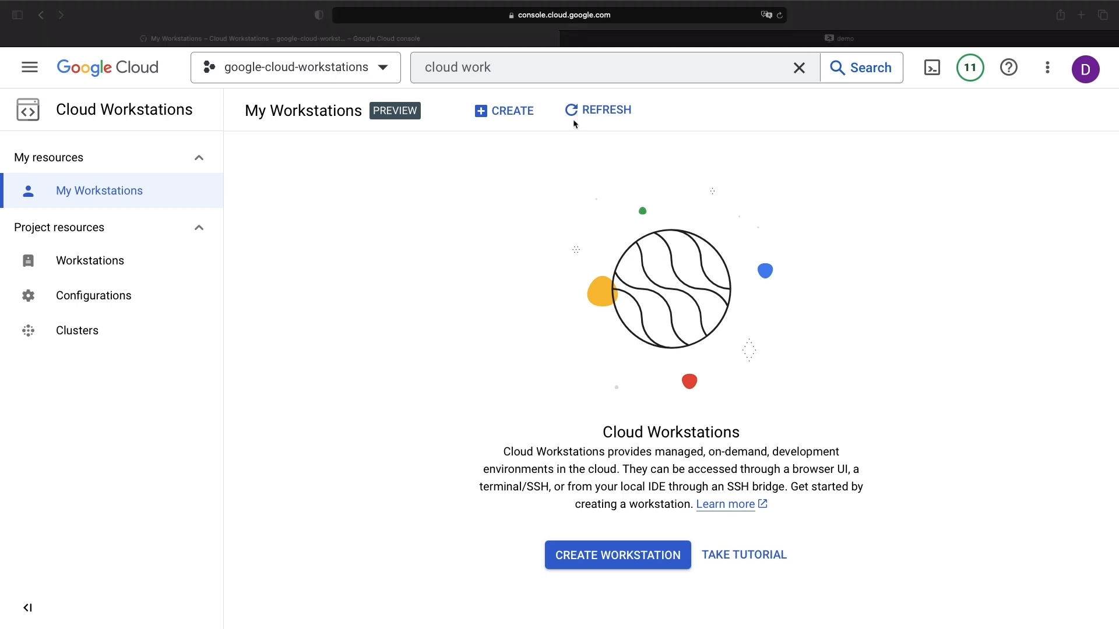
# - Refresh the list, start workstation-lfd4k6t0, and launch it in the Code OSS editor
pyautogui.click(598, 109)
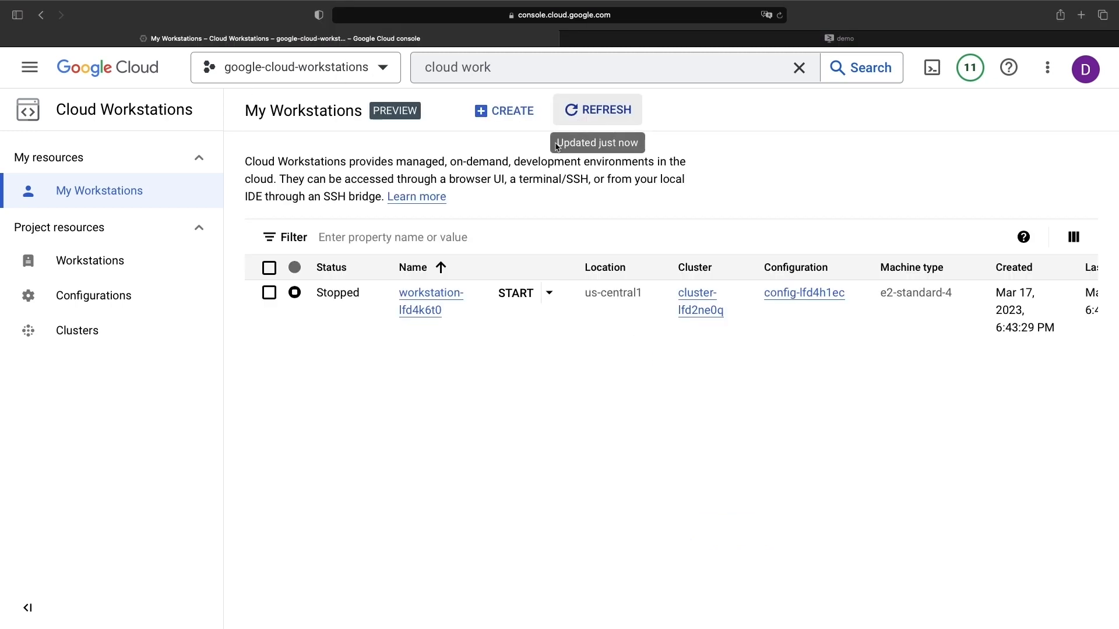
pyautogui.click(514, 292)
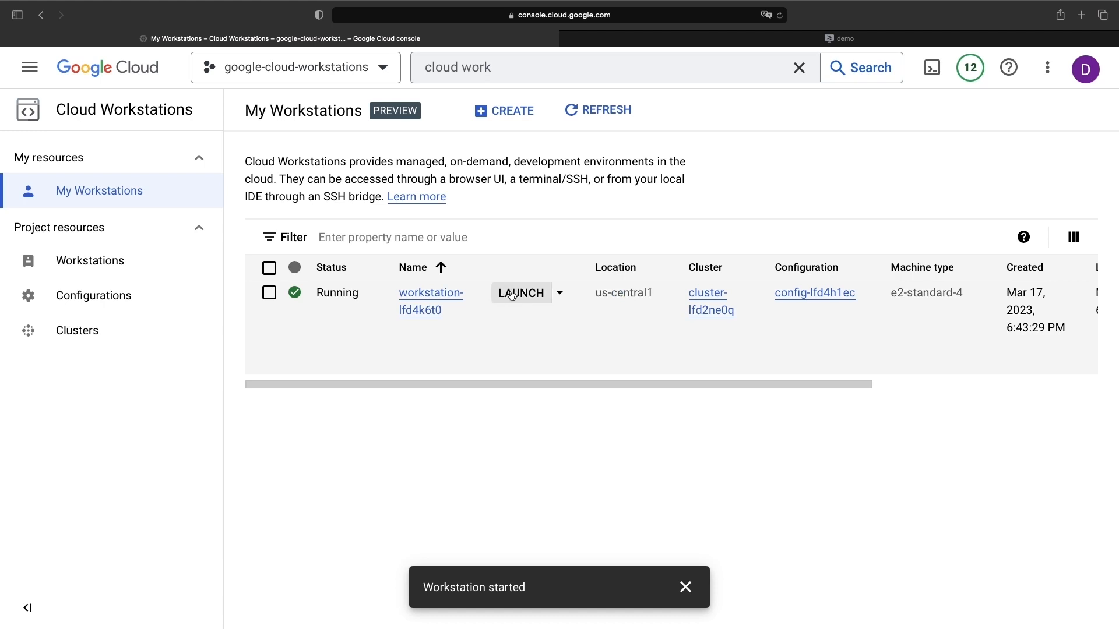
pyautogui.click(521, 293)
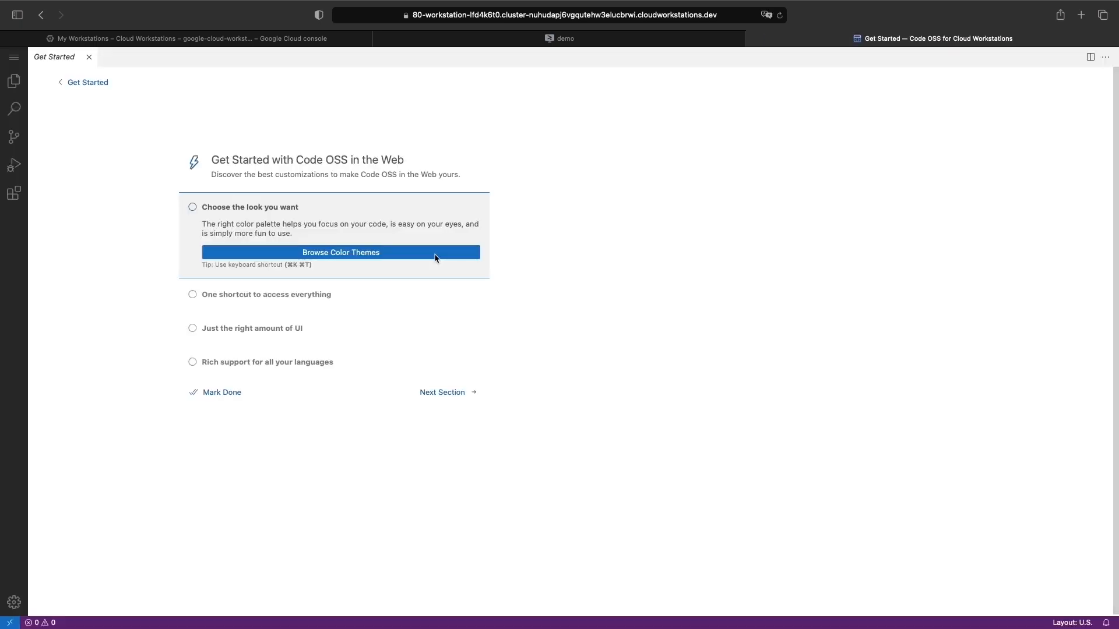
# - Browse colour themes in Code OSS, toggle its main menu, and return to the Cloud Console tab
pyautogui.click(341, 252)
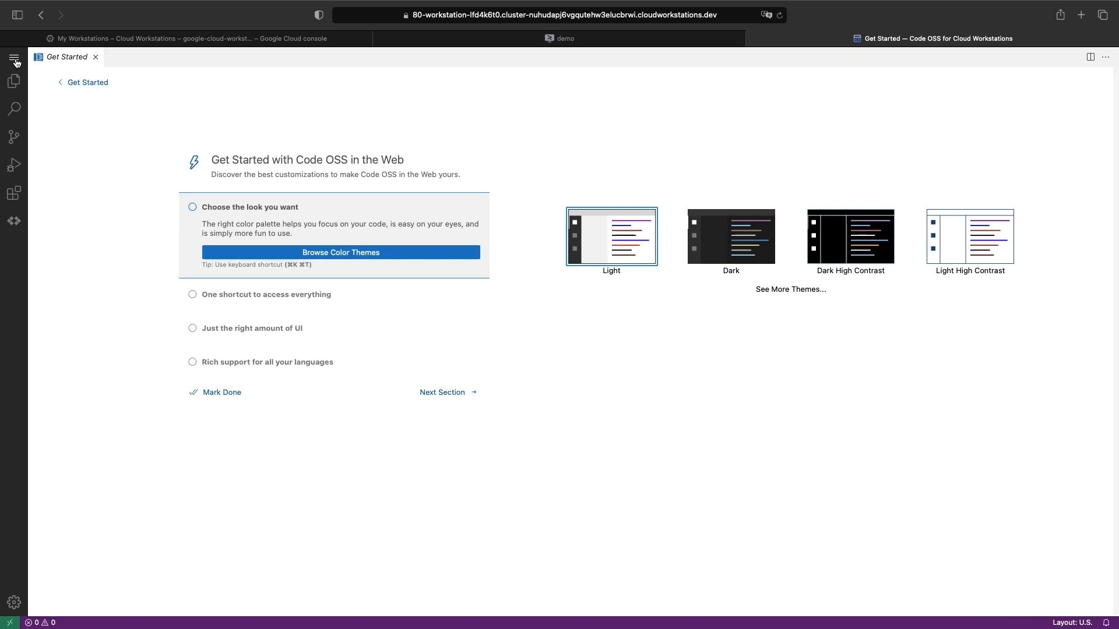
pyautogui.click(14, 58)
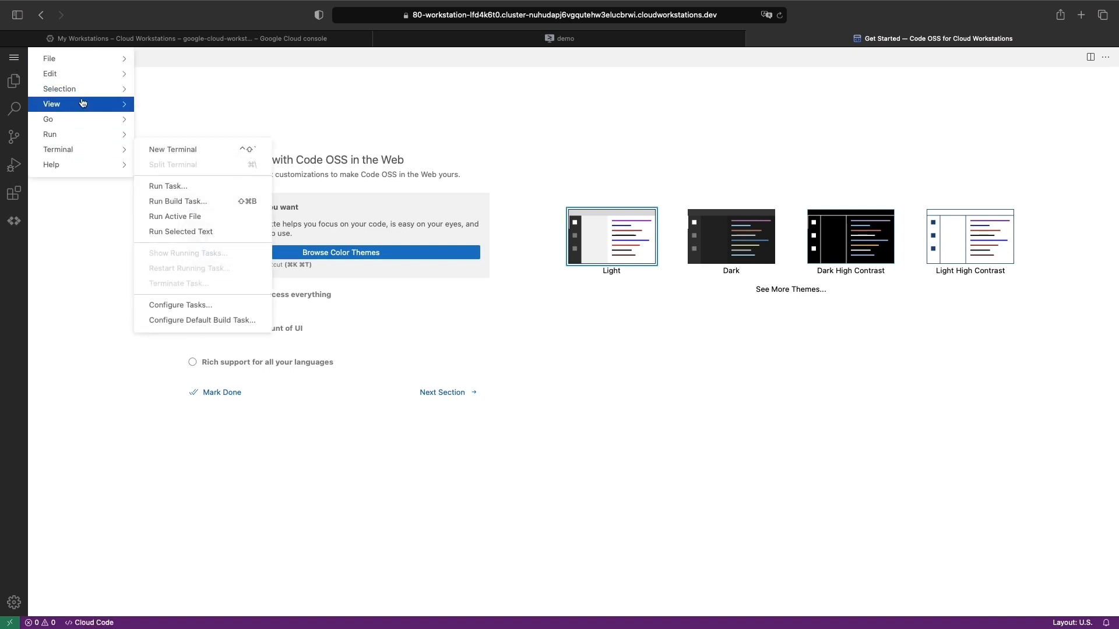
pyautogui.click(136, 345)
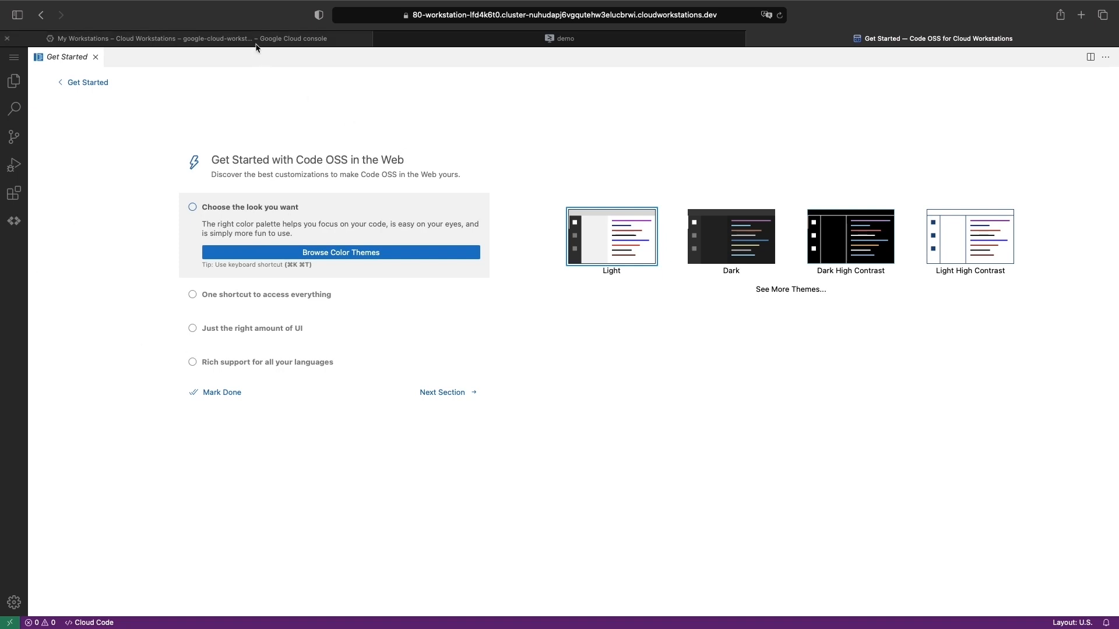
pyautogui.click(208, 38)
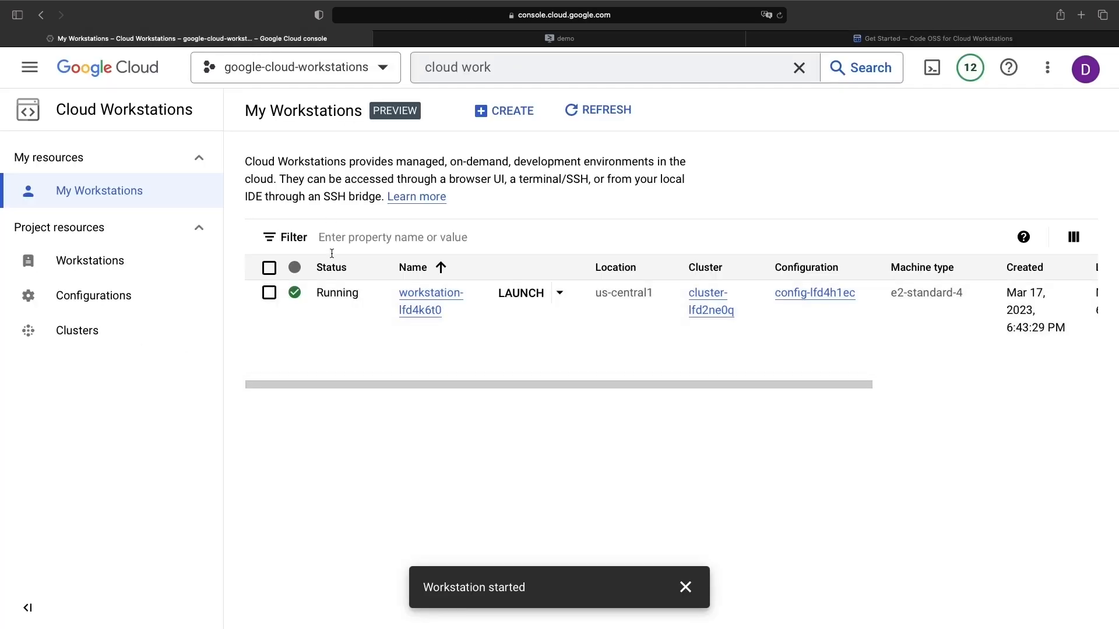
pyautogui.click(684, 588)
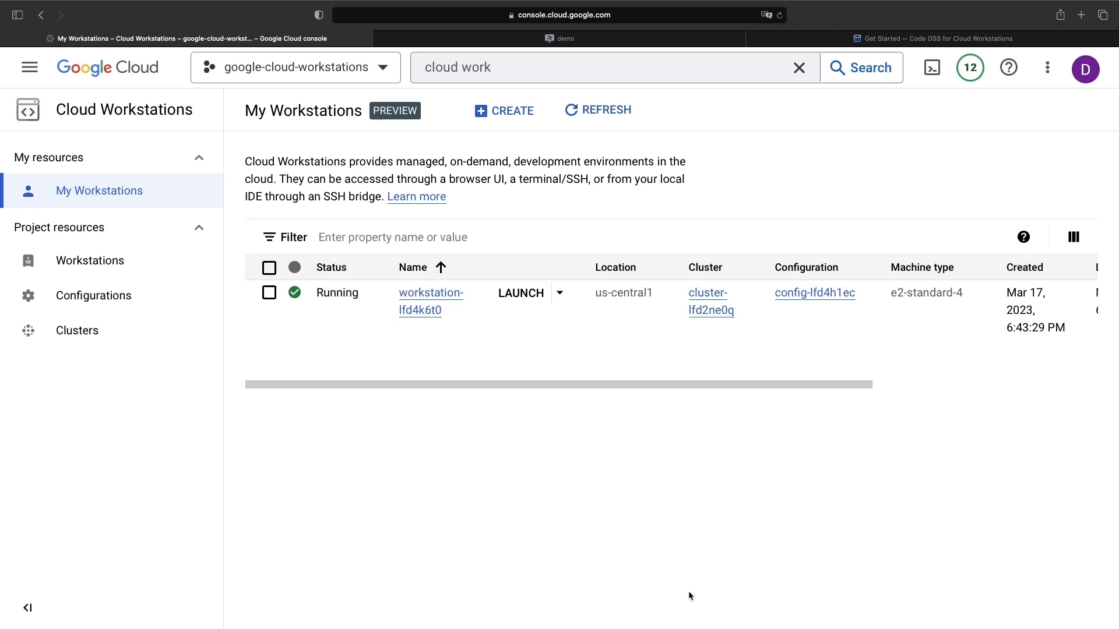
pyautogui.moveTo(113, 360)
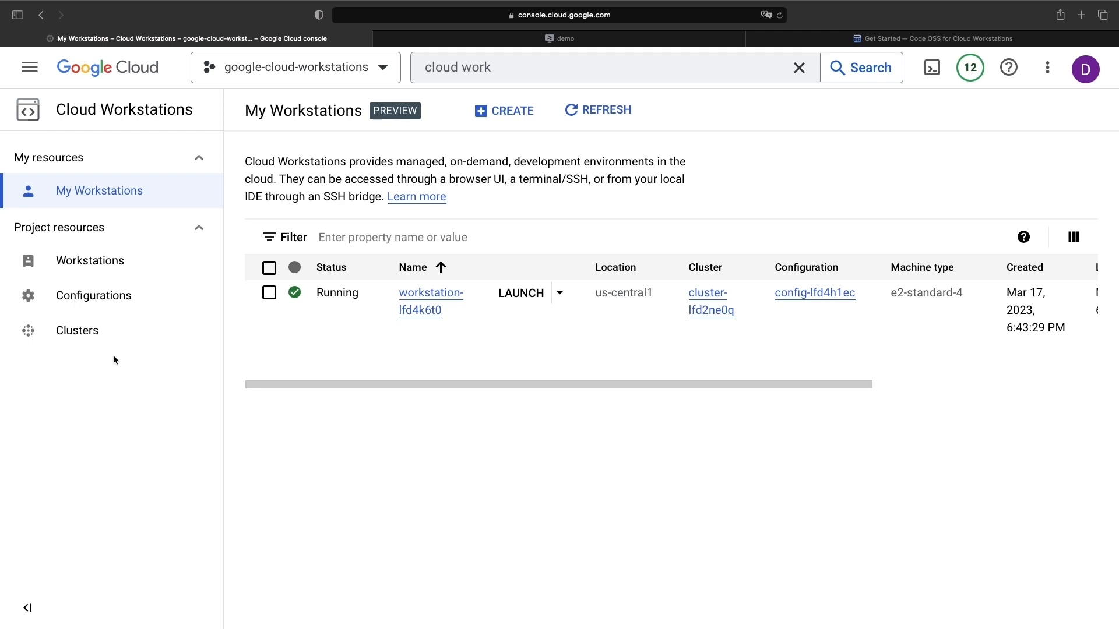